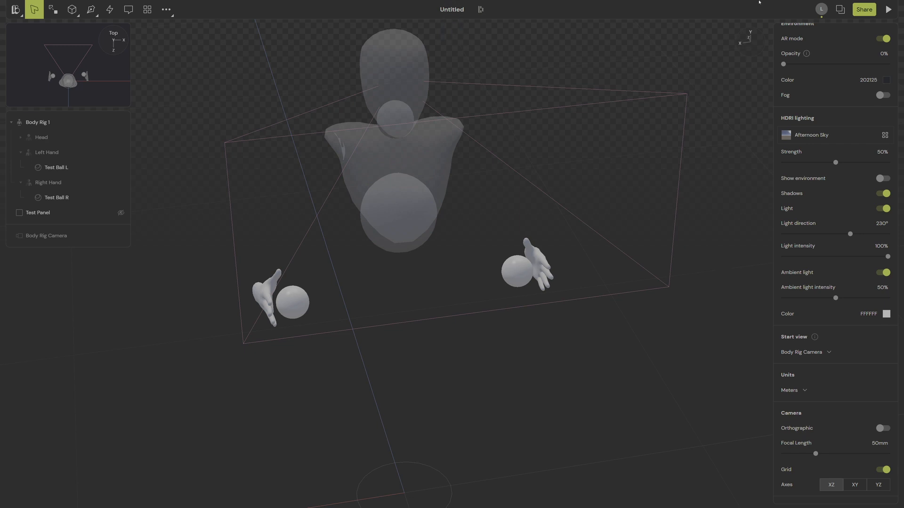
{"action": "mouse_move", "coordinate": [675, 85]}
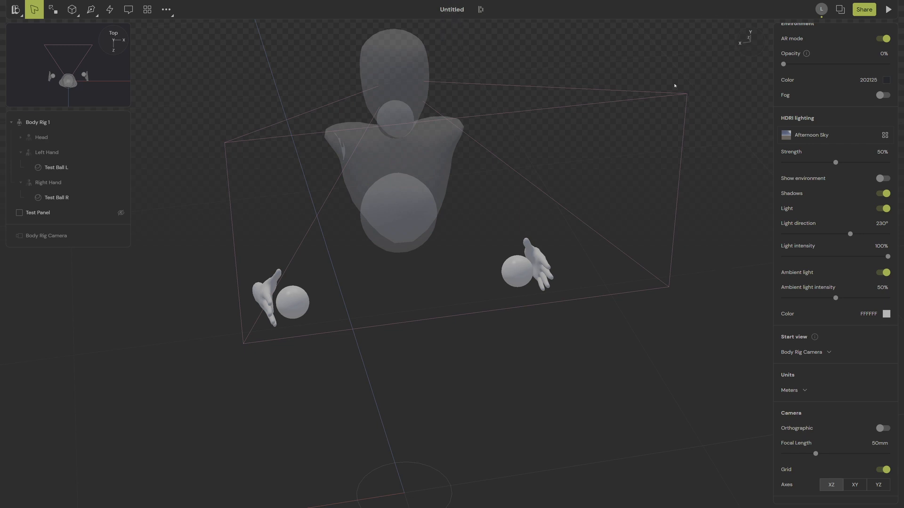
{"action": "mouse_move", "coordinate": [603, 49]}
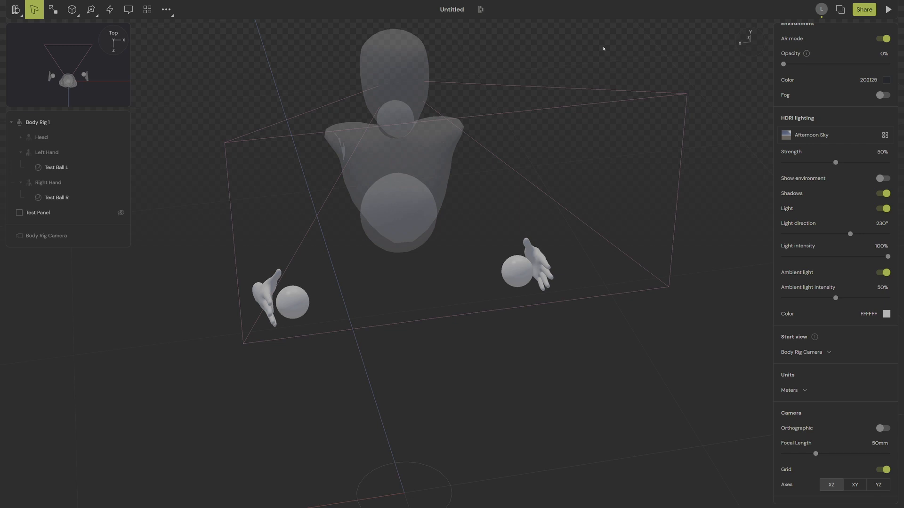
{"action": "mouse_move", "coordinate": [576, 163]}
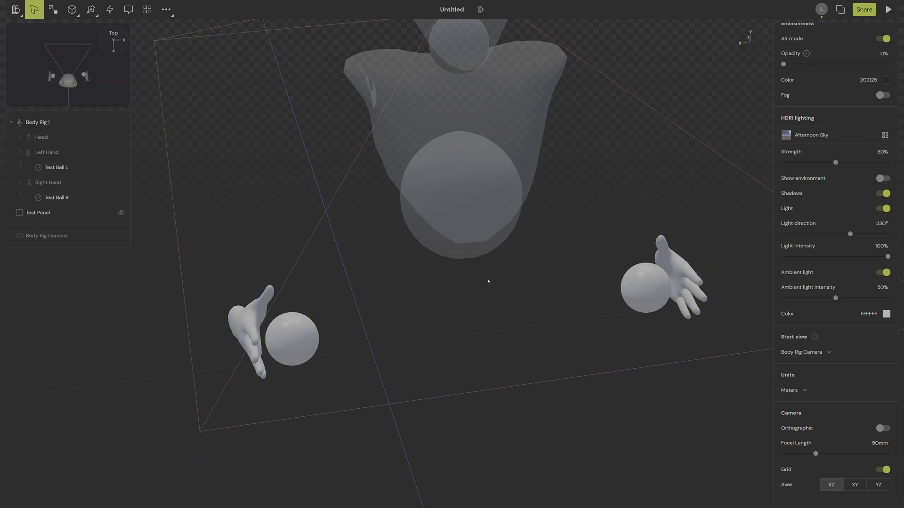
{"action": "mouse_move", "coordinate": [363, 323]}
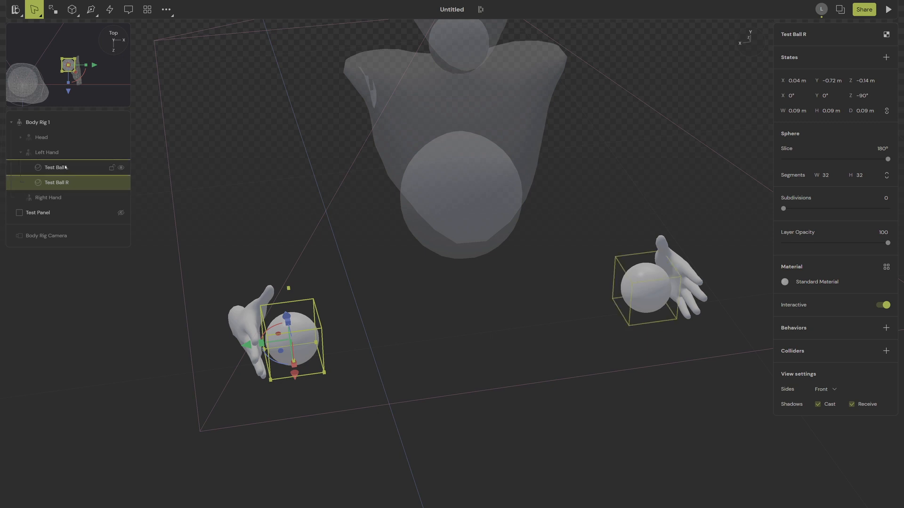
Select Test Ball R, then Shift-add Test Ball L in the Layers panel.
{"action": "left_click", "coordinate": [41, 137]}
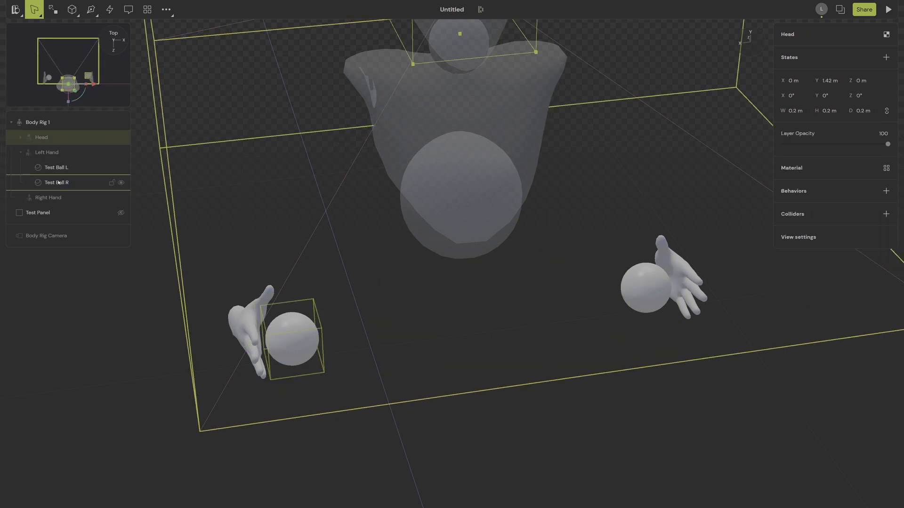
{"action": "left_click", "coordinate": [57, 182]}
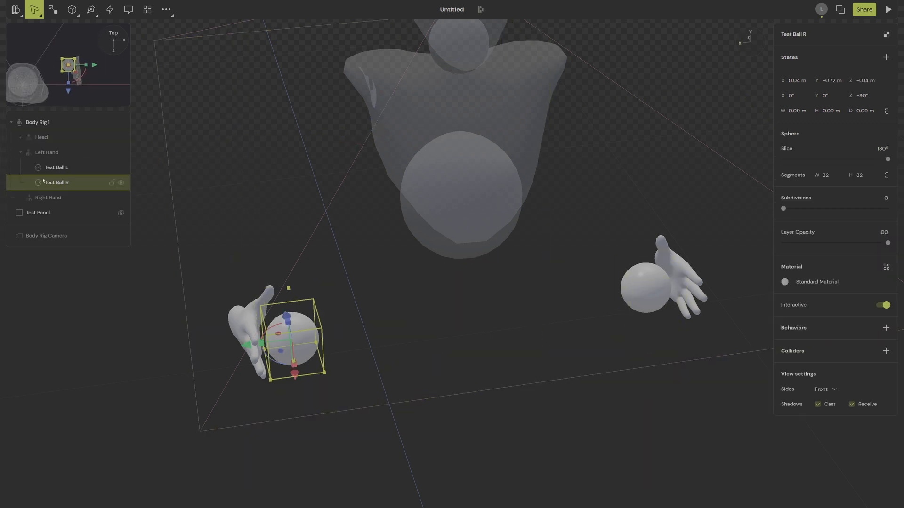
{"action": "left_click", "coordinate": [56, 167]}
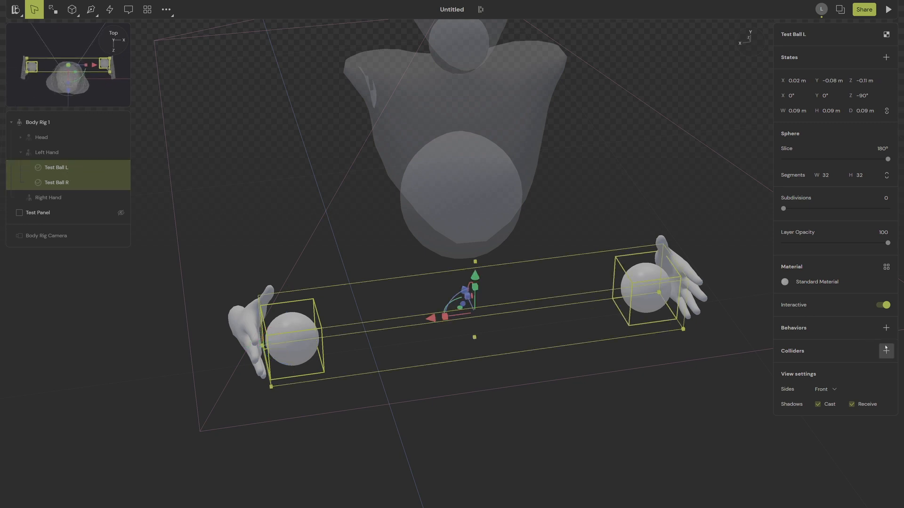
Add colliders to both test balls and switch them from Box to Sphere.
{"action": "left_click", "coordinate": [887, 350]}
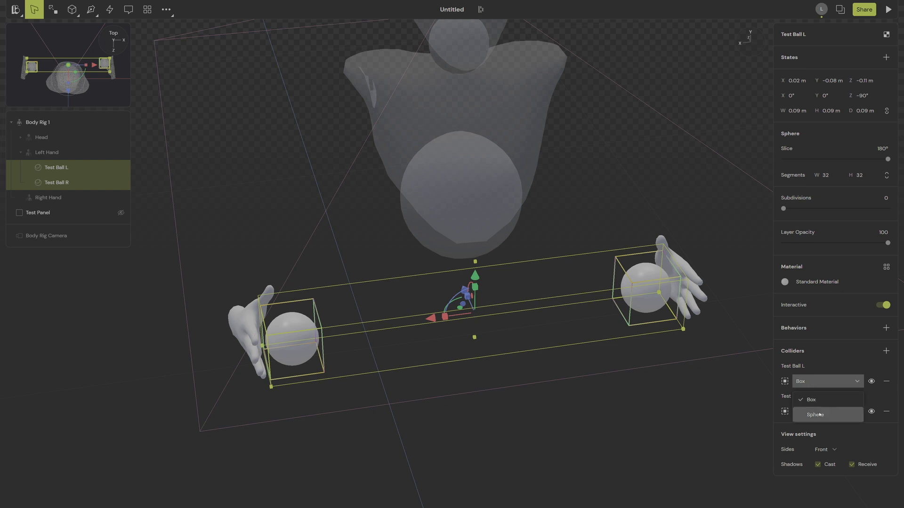
{"action": "left_click", "coordinate": [814, 414]}
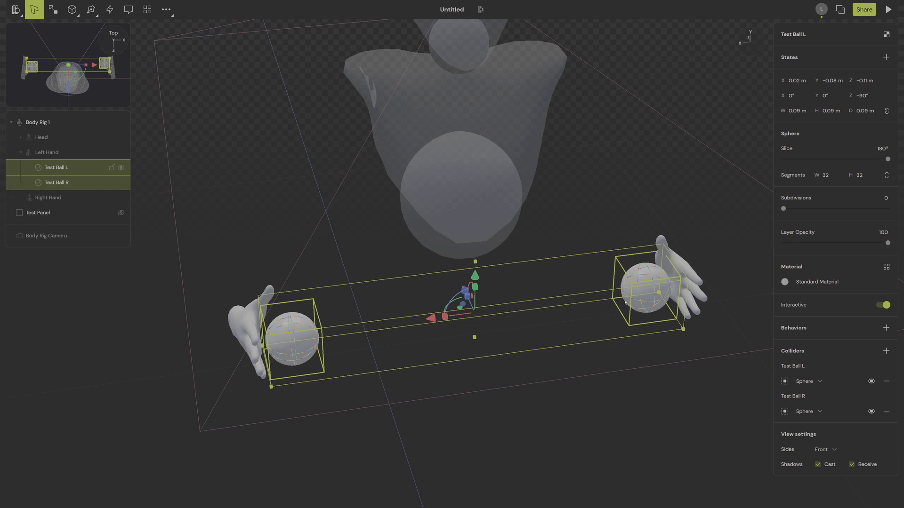
{"action": "mouse_move", "coordinate": [721, 357]}
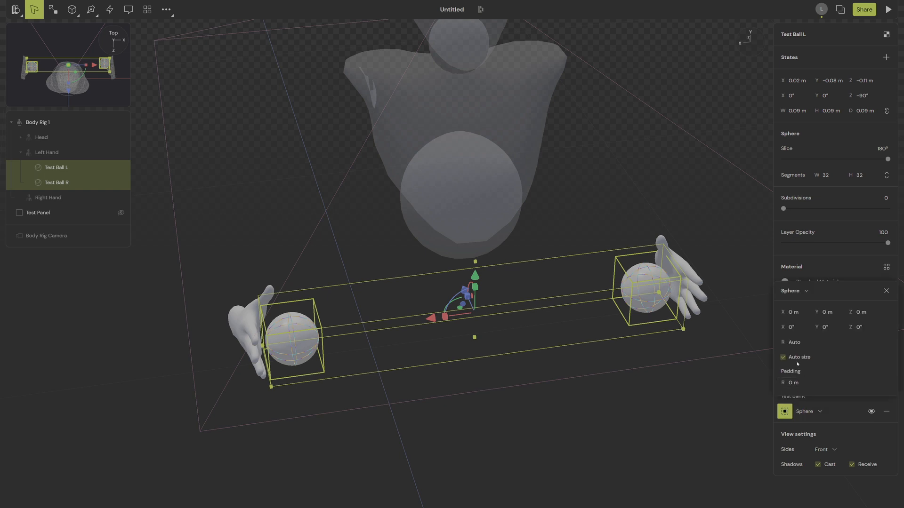
{"action": "mouse_move", "coordinate": [793, 343]}
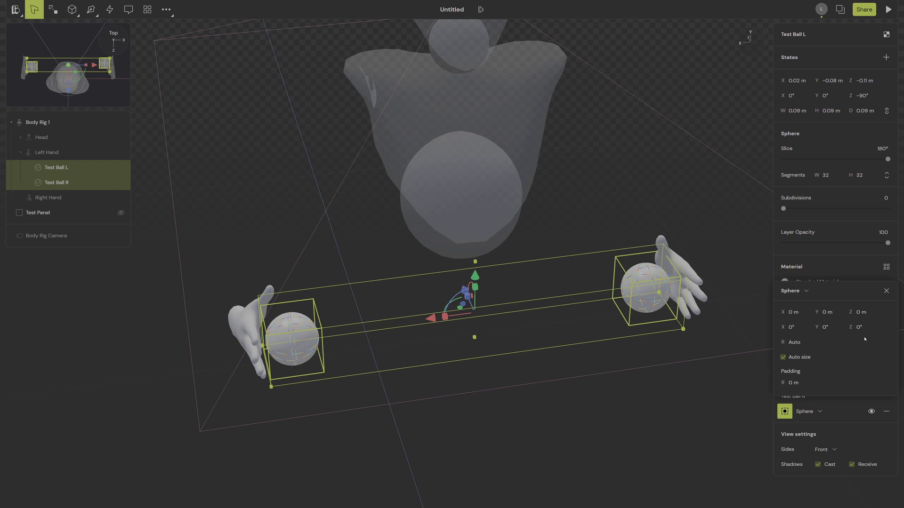
{"action": "mouse_move", "coordinate": [773, 356]}
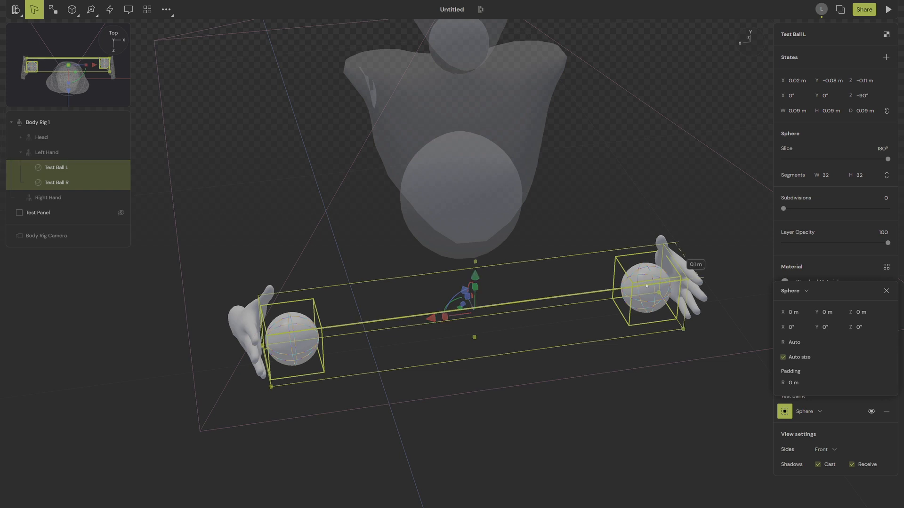
{"action": "left_click", "coordinate": [109, 9]}
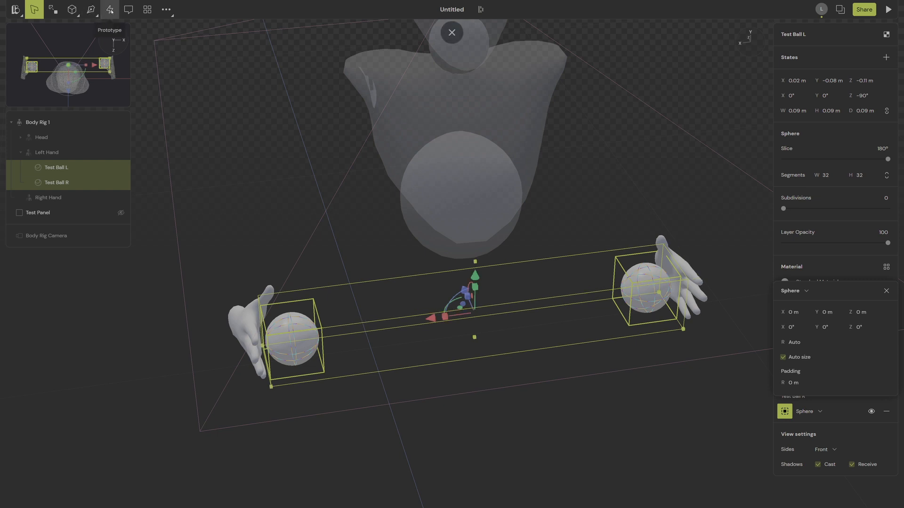
Add a new state named Color to the test balls' state machine.
{"action": "left_click", "coordinate": [109, 9]}
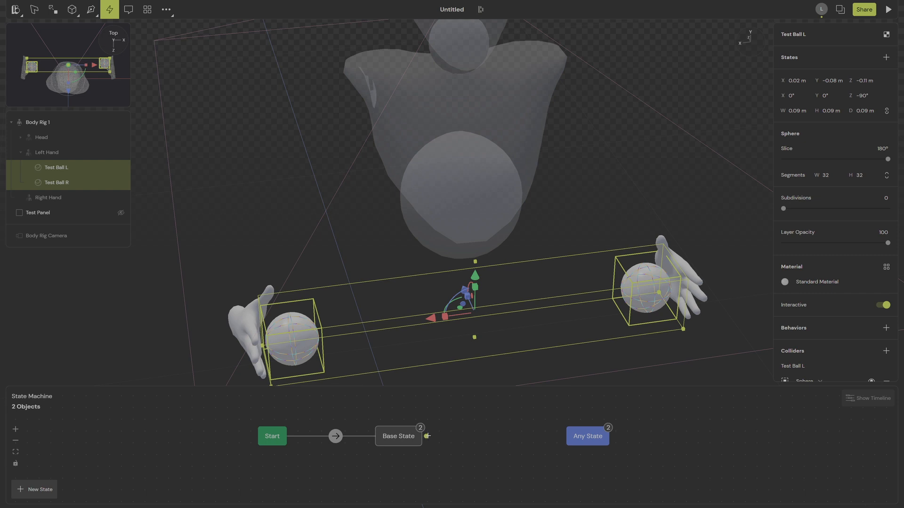
{"action": "left_click", "coordinate": [427, 436]}
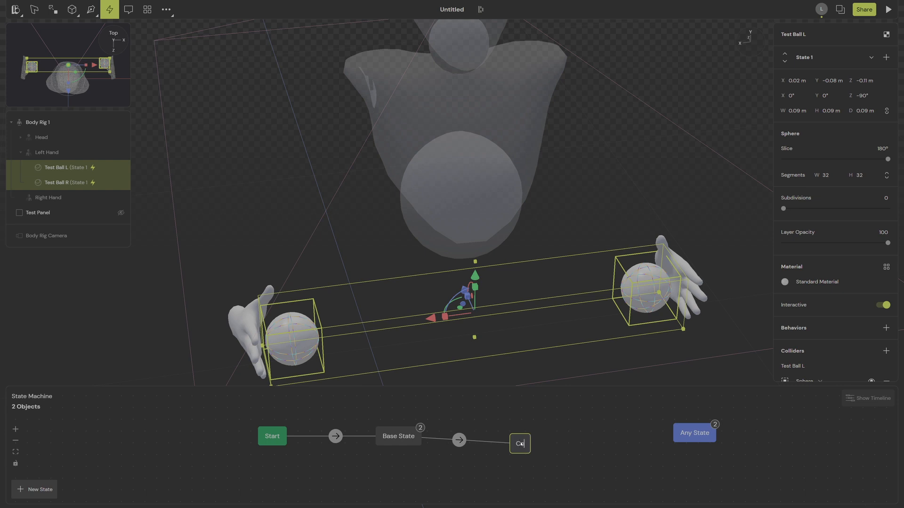
{"action": "type", "text": "Color"}
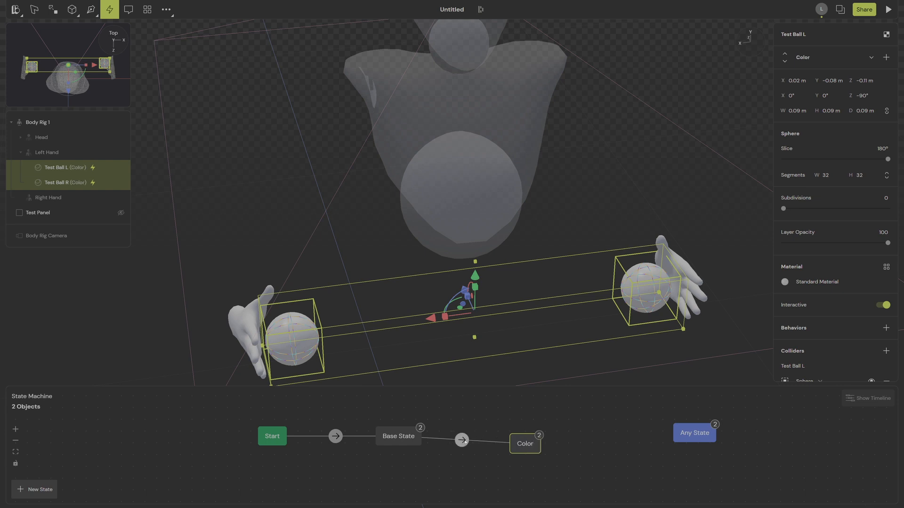
Set the transition into Color to trigger on Collider enter.
{"action": "left_click", "coordinate": [461, 439]}
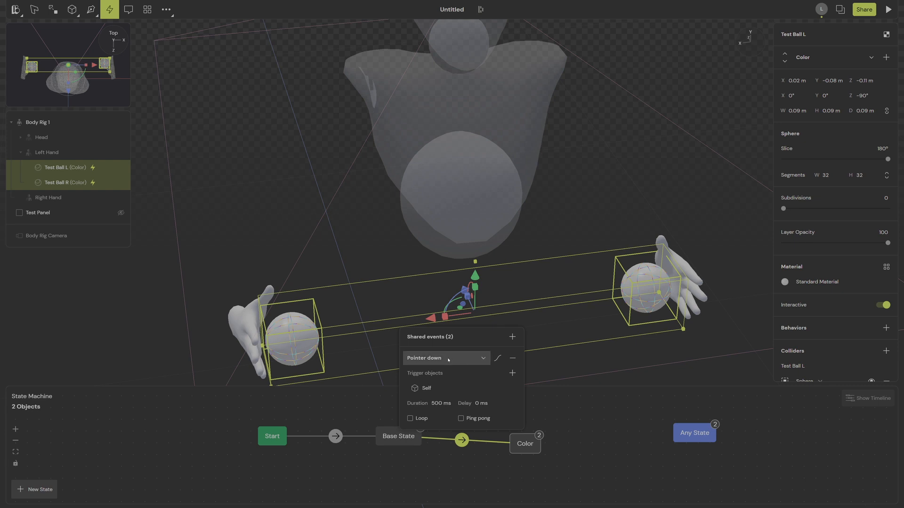
{"action": "left_click", "coordinate": [443, 358]}
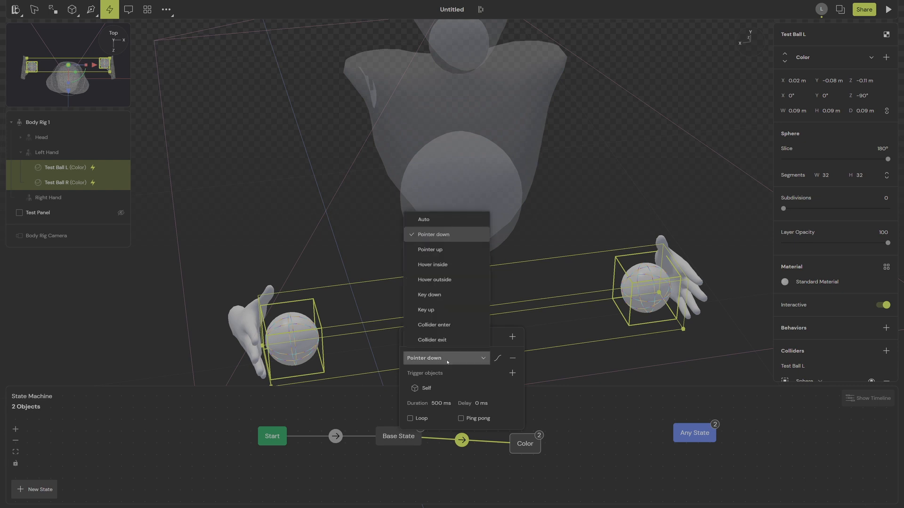
{"action": "left_click", "coordinate": [434, 324]}
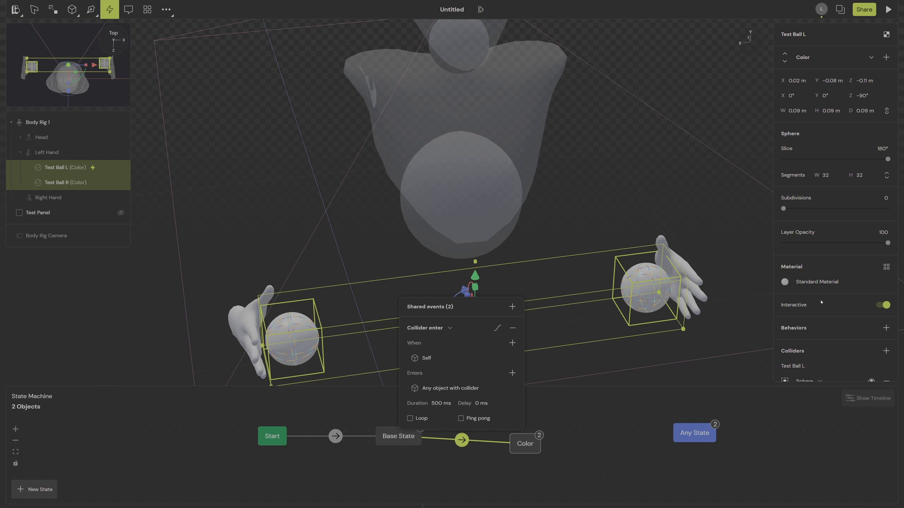
{"action": "mouse_move", "coordinate": [534, 434]}
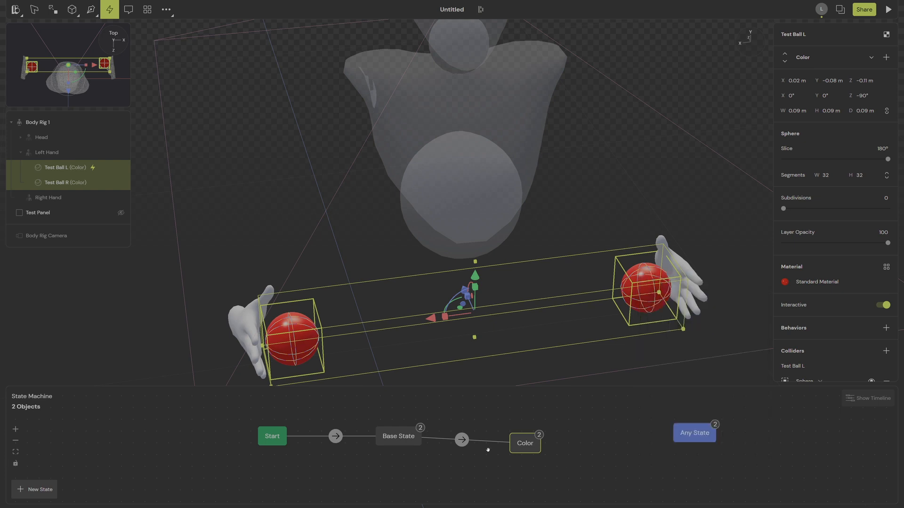
Reopen the transition into Color to set its duration to 0 ms.
{"action": "left_click", "coordinate": [461, 440]}
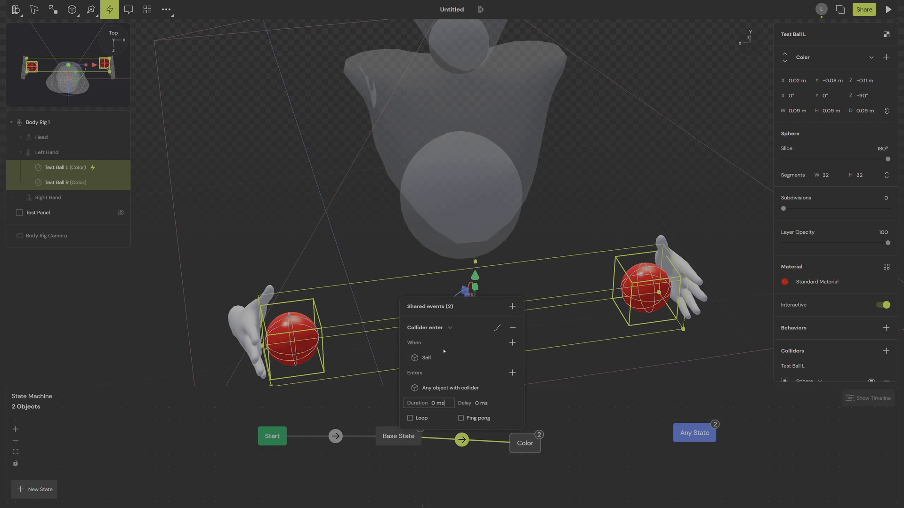
{"action": "mouse_move", "coordinate": [430, 343]}
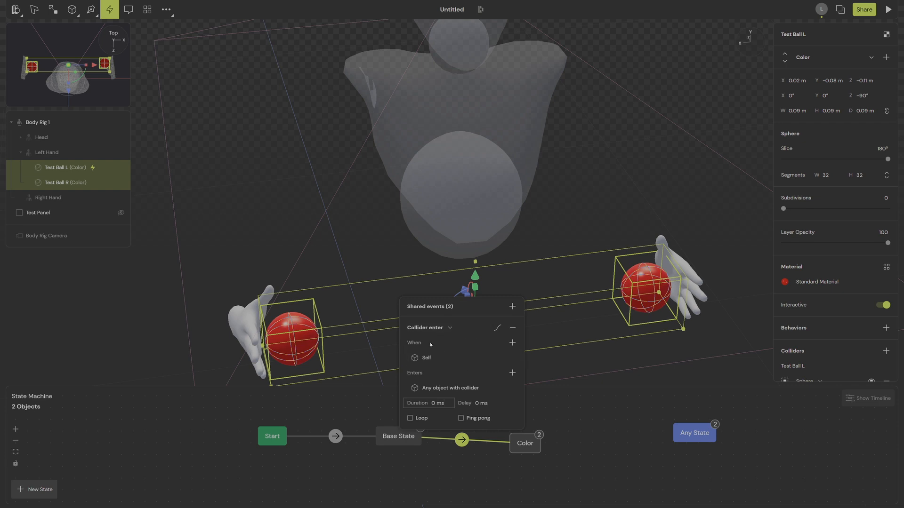
{"action": "mouse_move", "coordinate": [427, 357]}
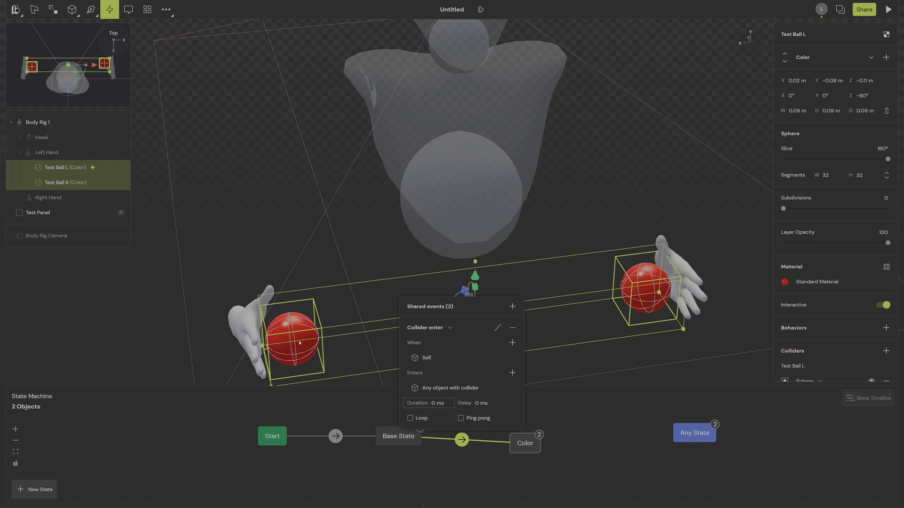
{"action": "mouse_move", "coordinate": [421, 377]}
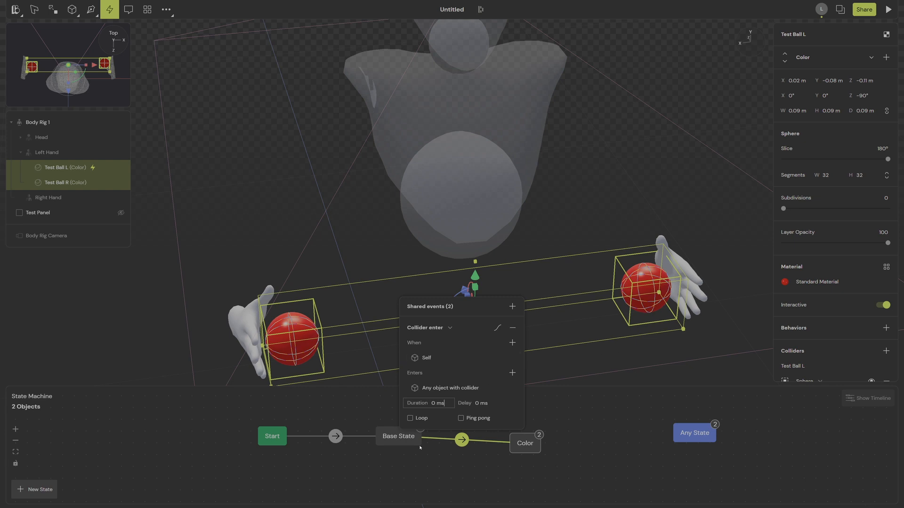
{"action": "mouse_move", "coordinate": [550, 424]}
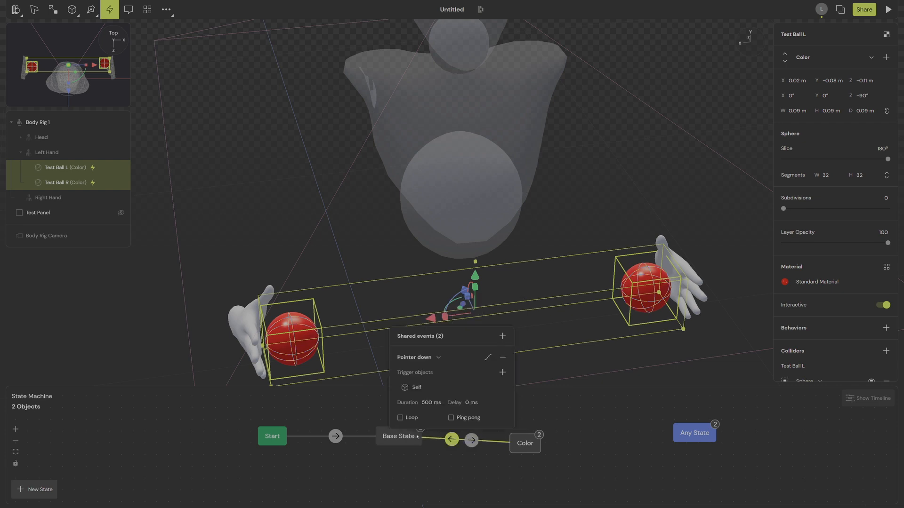
{"action": "triple_click", "coordinate": [430, 402]}
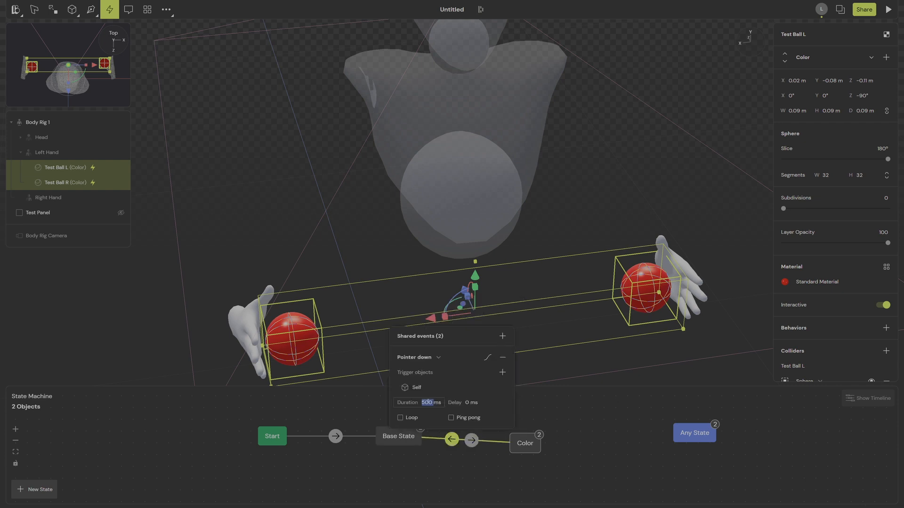
{"action": "left_click", "coordinate": [418, 357]}
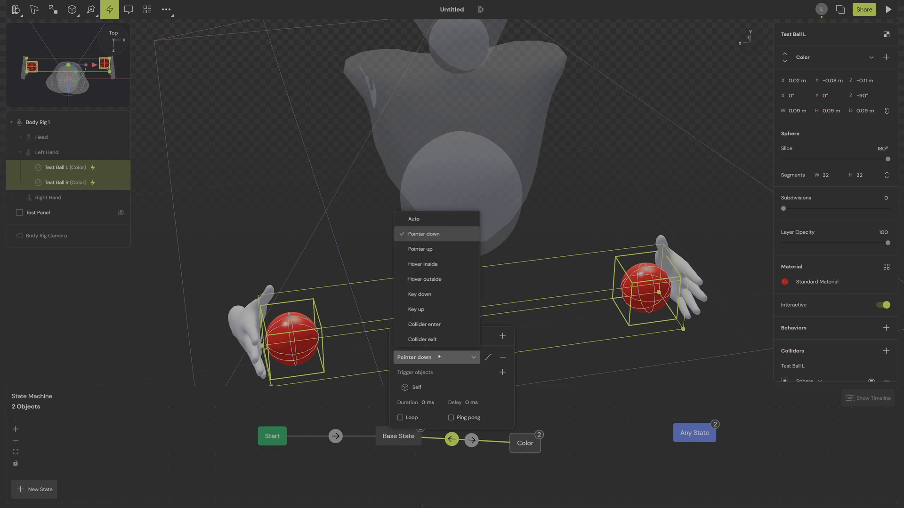
{"action": "left_click", "coordinate": [422, 340]}
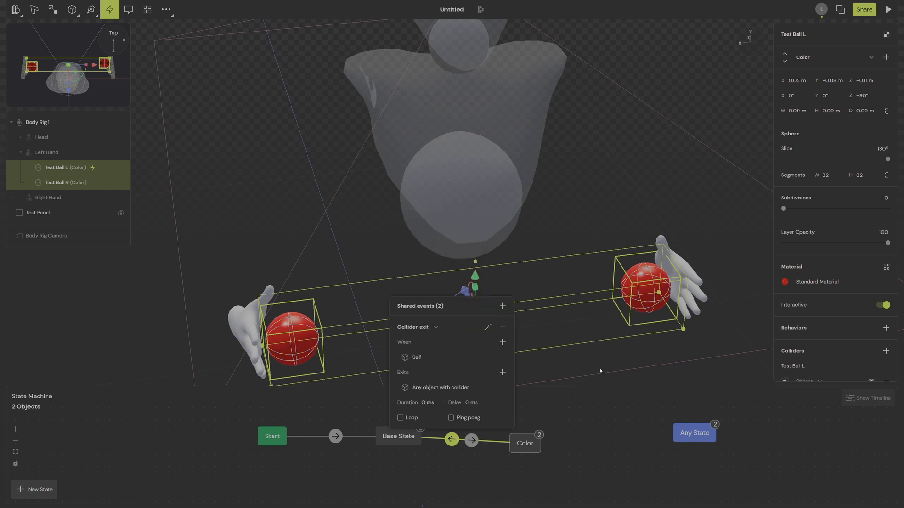
{"action": "mouse_move", "coordinate": [449, 358]}
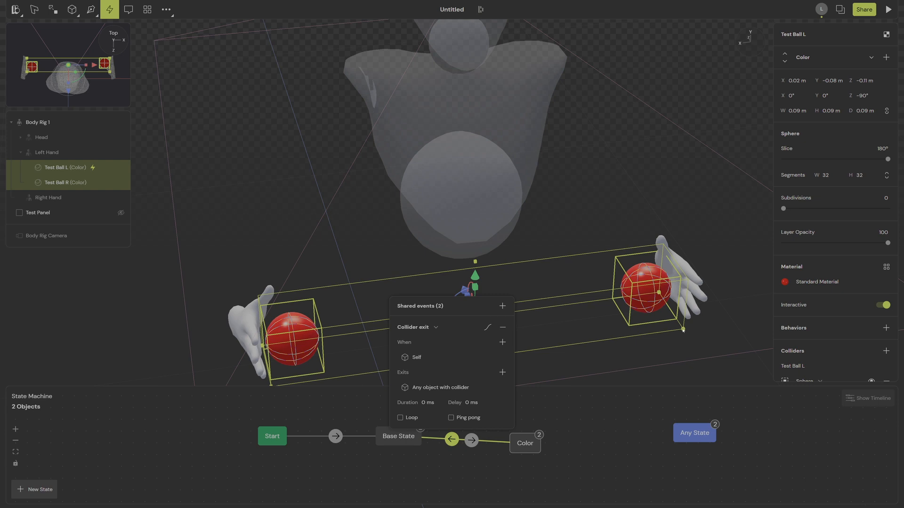
{"action": "mouse_move", "coordinate": [685, 325]}
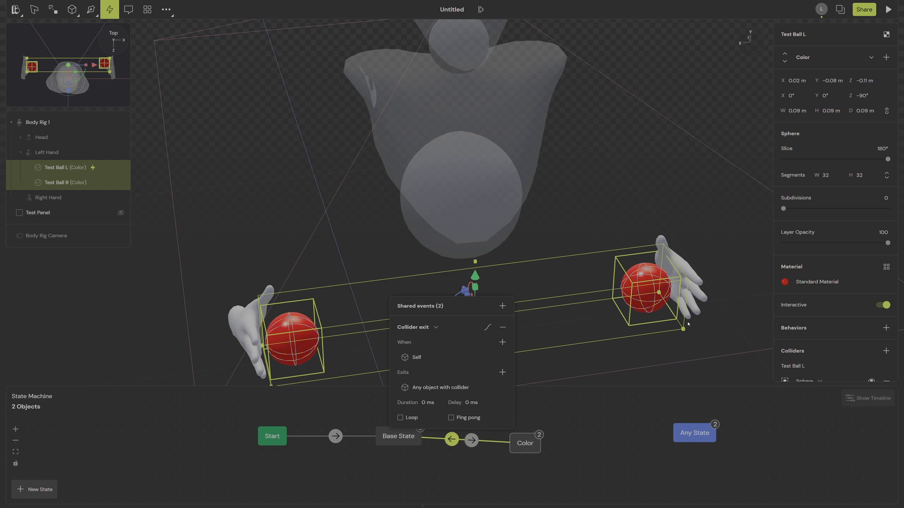
{"action": "mouse_move", "coordinate": [678, 316]}
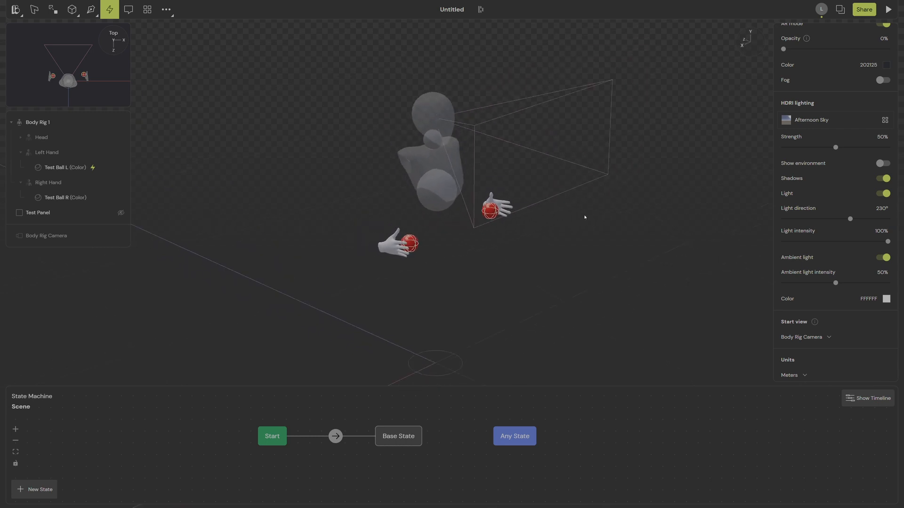
Zoom the viewport out and select the body rig.
{"action": "scroll", "scroll_direction": "down", "scroll_amount": 3}
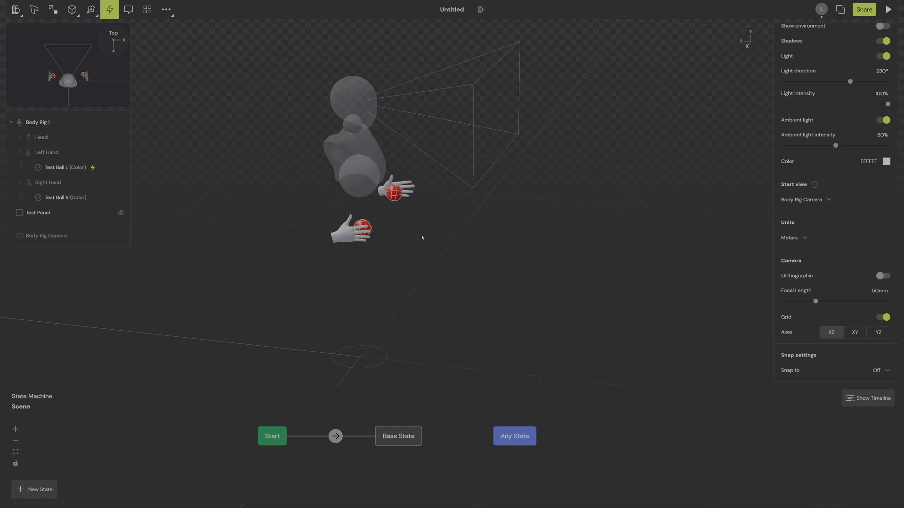
{"action": "mouse_move", "coordinate": [487, 234]}
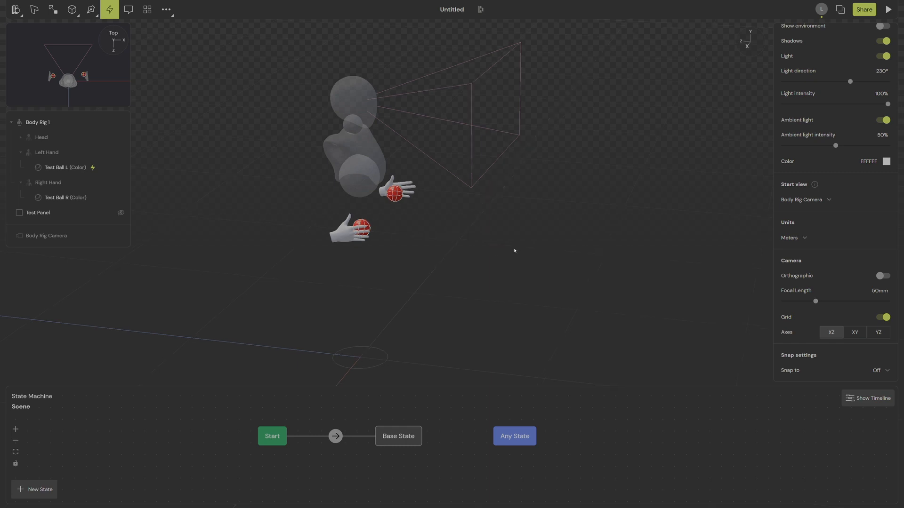
{"action": "left_click", "coordinate": [41, 137]}
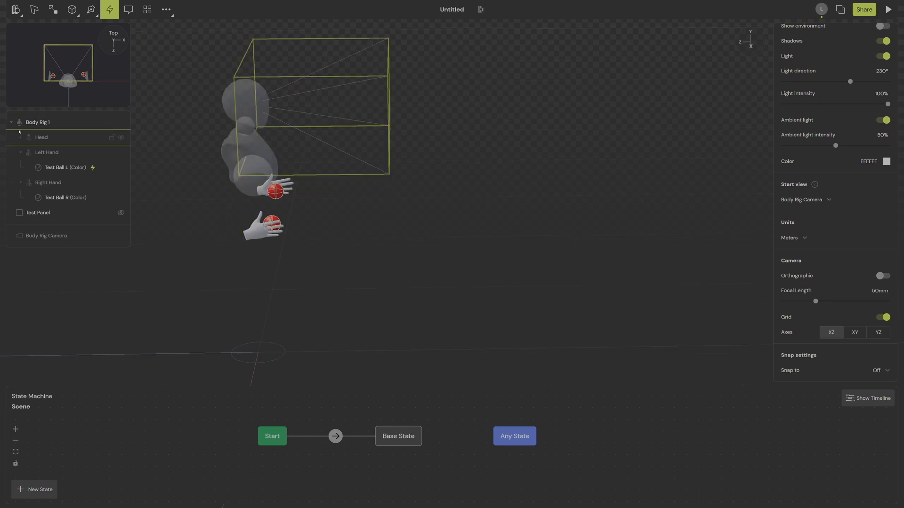
Collapse the body rig's children and select the Test Panel.
{"action": "left_click", "coordinate": [38, 122]}
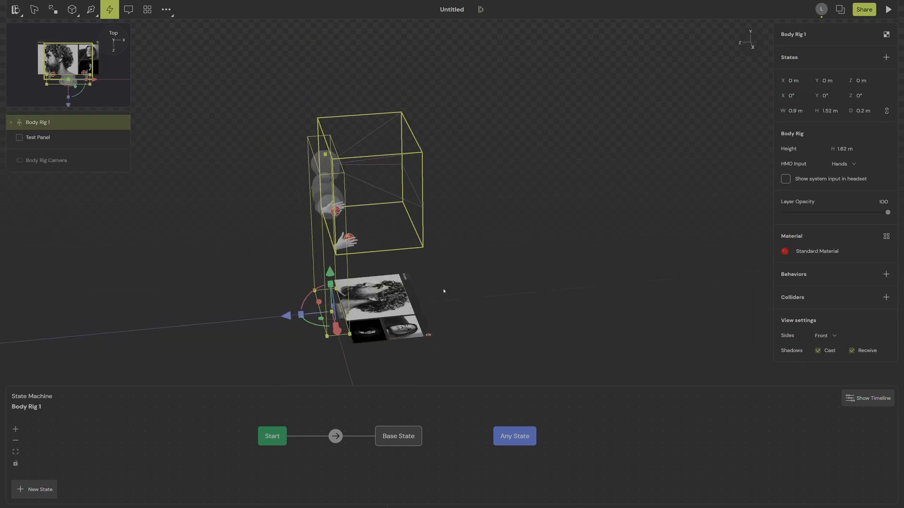
{"action": "left_click", "coordinate": [38, 137]}
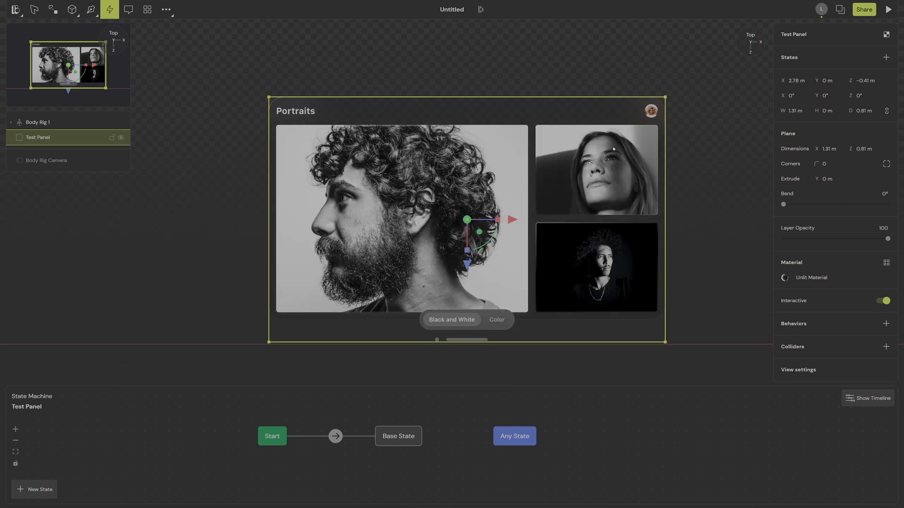
{"action": "mouse_move", "coordinate": [563, 166]}
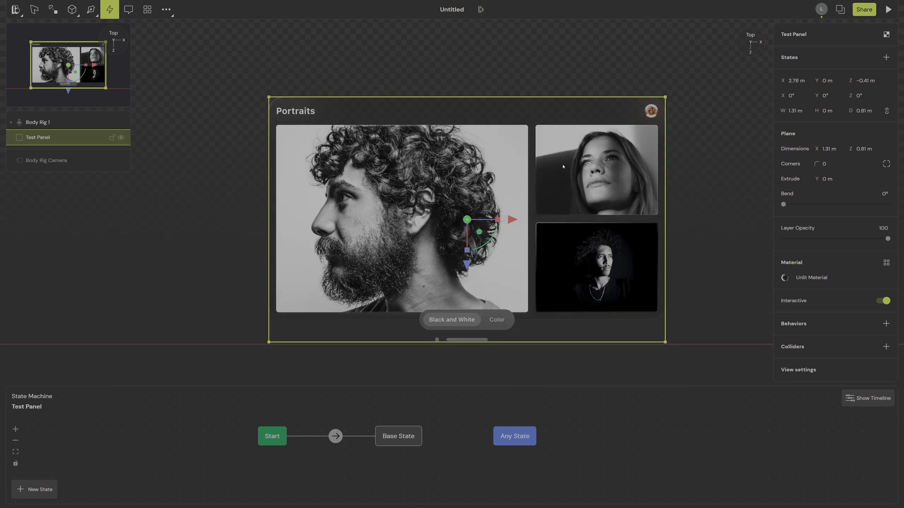
{"action": "mouse_move", "coordinate": [602, 165]}
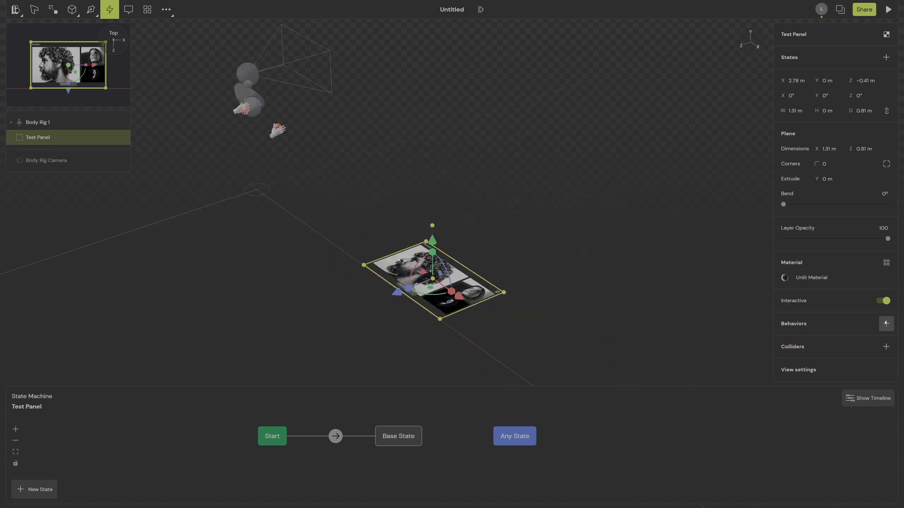
Give the Test Panel a Follow behaviour targeting the rig's Head, with preview on.
{"action": "left_click", "coordinate": [886, 323]}
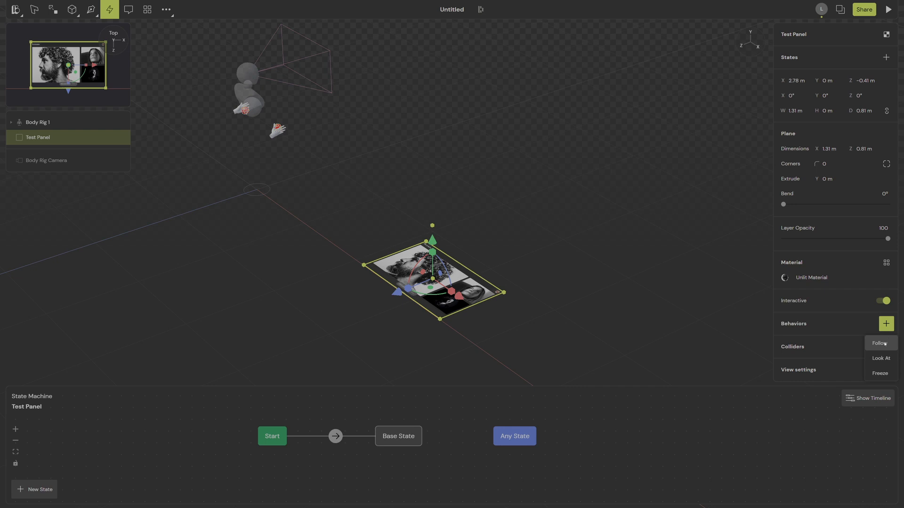
{"action": "left_click", "coordinate": [880, 343]}
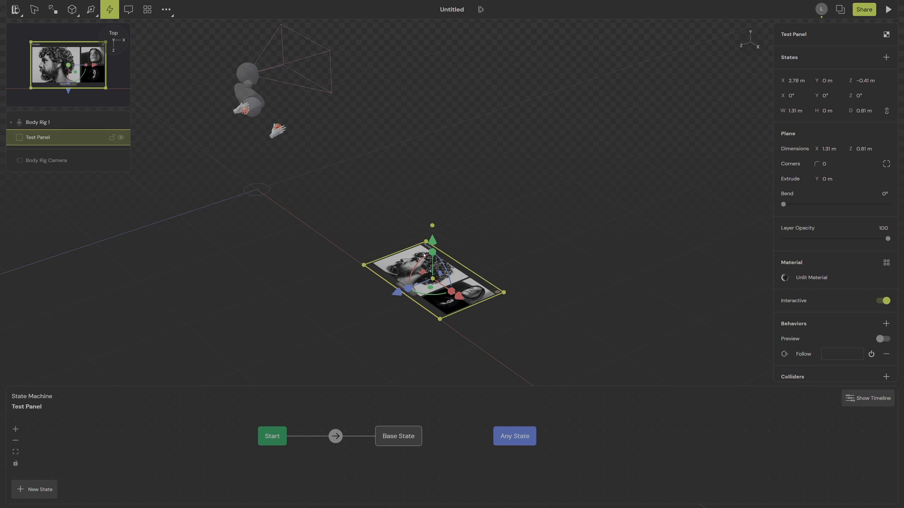
{"action": "left_click", "coordinate": [39, 122]}
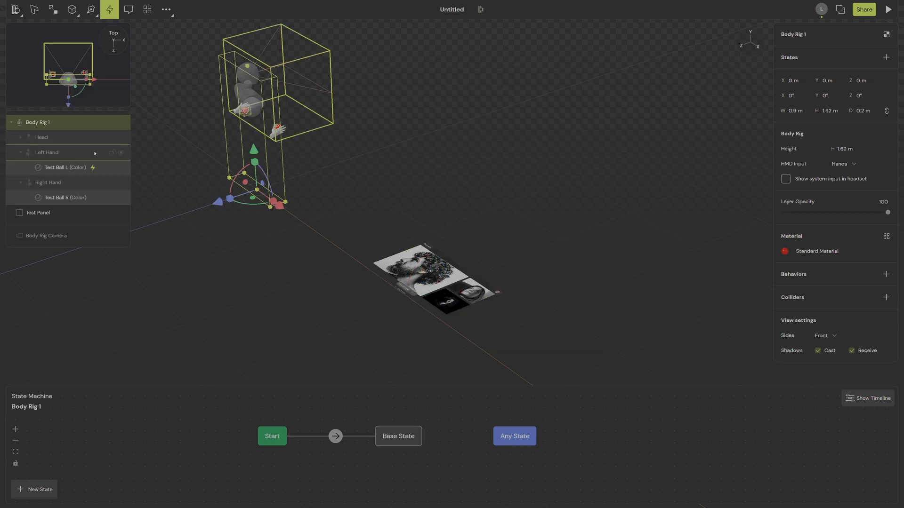
{"action": "left_click", "coordinate": [37, 212]}
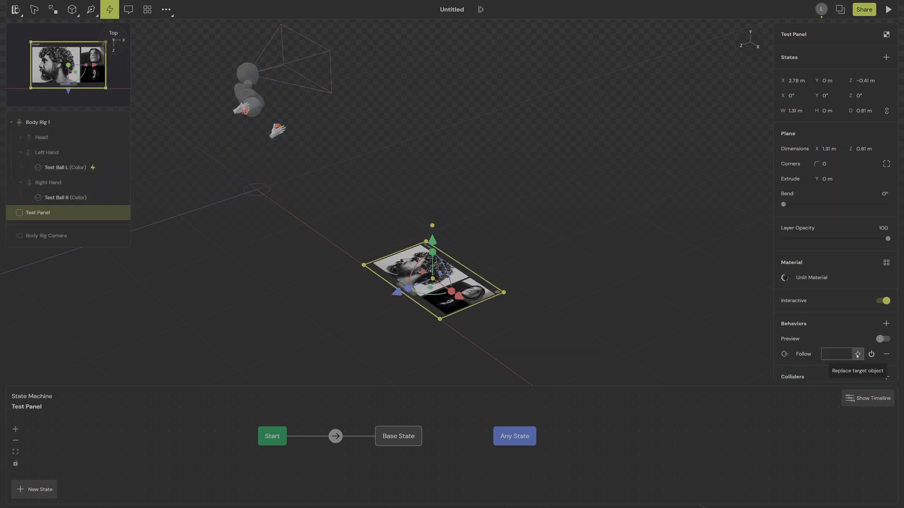
{"action": "left_click", "coordinate": [41, 137]}
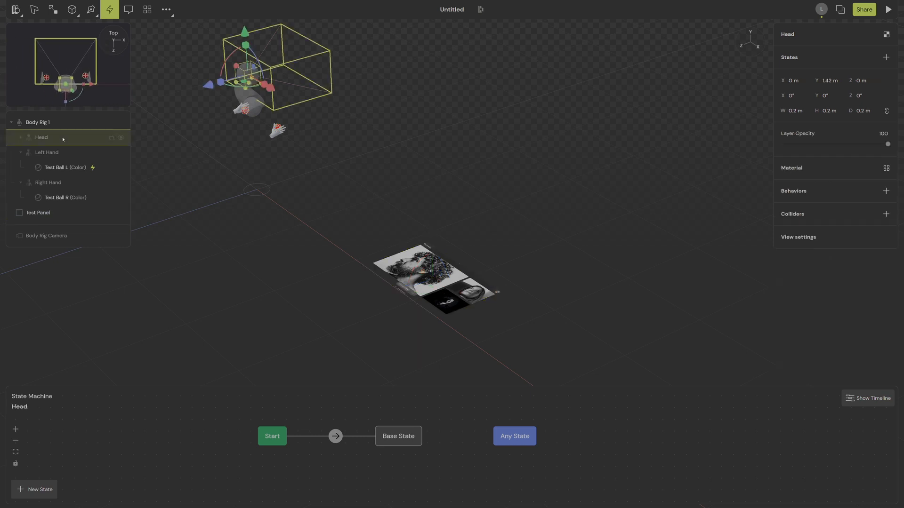
{"action": "mouse_move", "coordinate": [275, 152]}
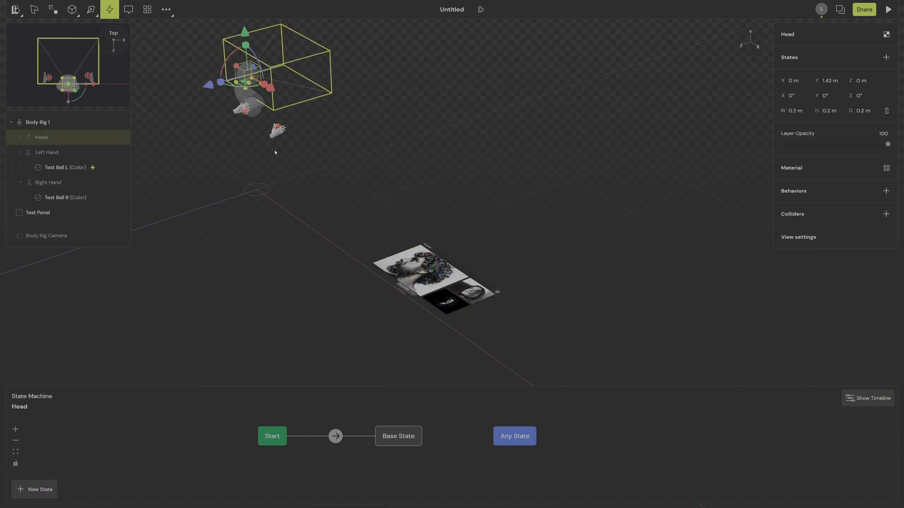
{"action": "left_click", "coordinate": [38, 212]}
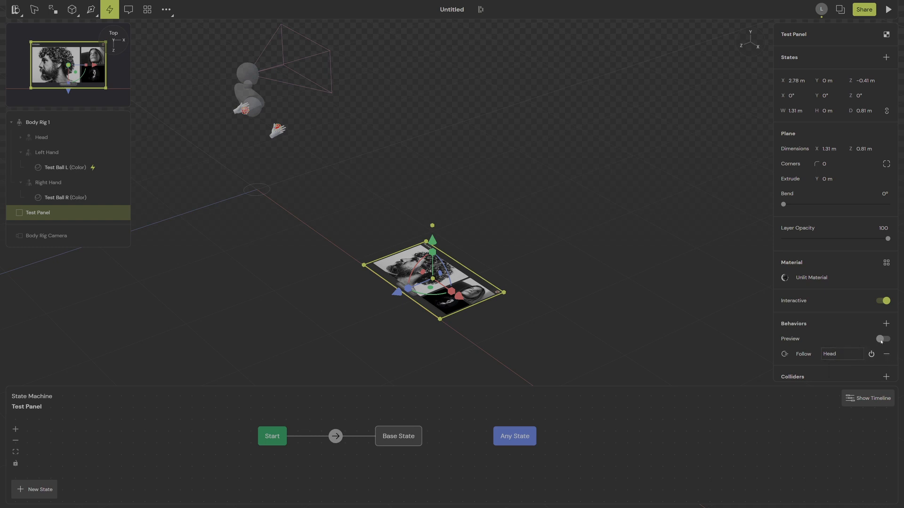
{"action": "left_click", "coordinate": [882, 338]}
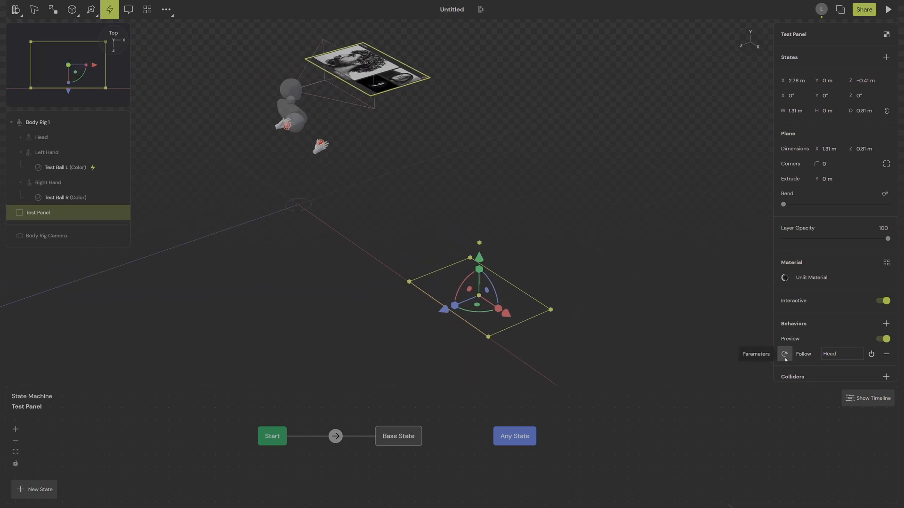
Change the Follow offset Z from -1 m to -1.5 m.
{"action": "left_click", "coordinate": [784, 354]}
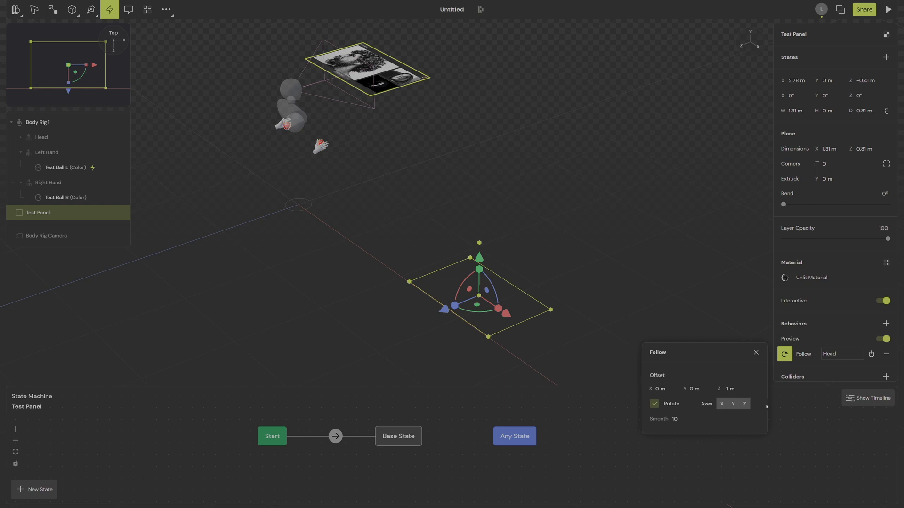
{"action": "mouse_move", "coordinate": [699, 359]}
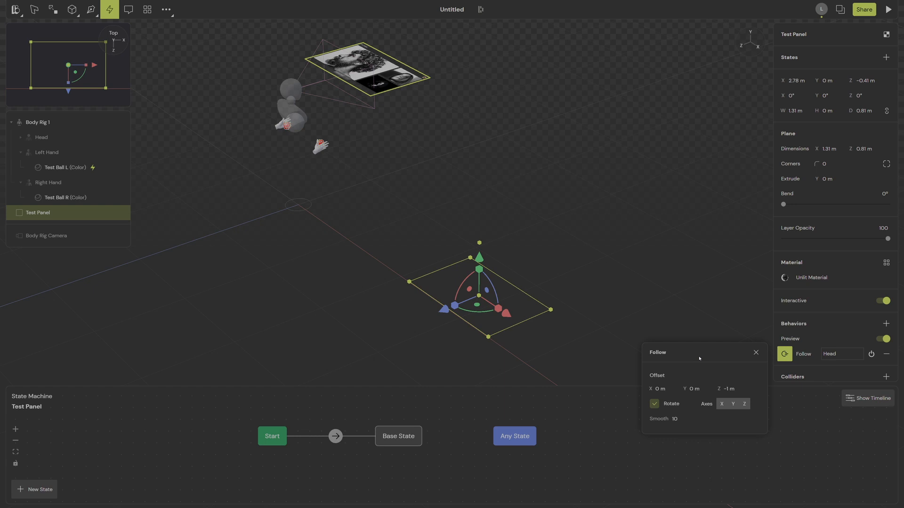
{"action": "left_click", "coordinate": [728, 388]}
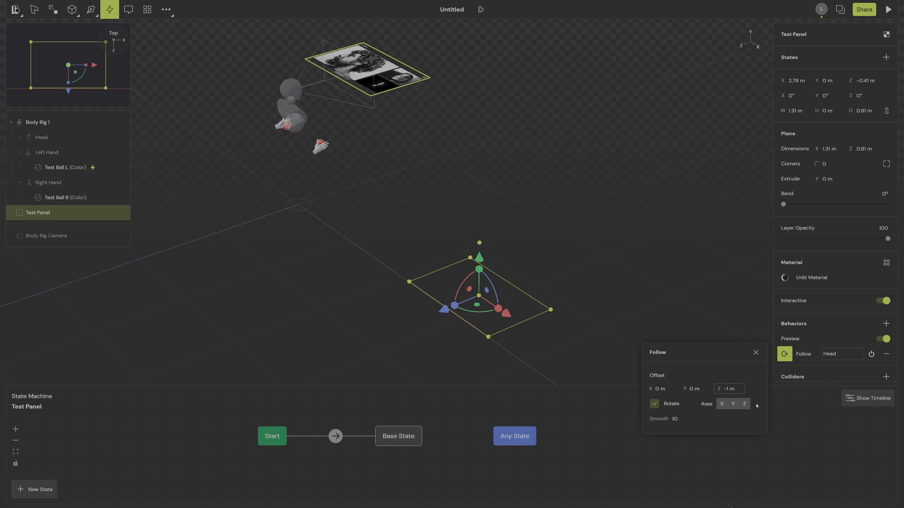
{"action": "left_click", "coordinate": [728, 388]}
{"action": "type", "text": ".5"}
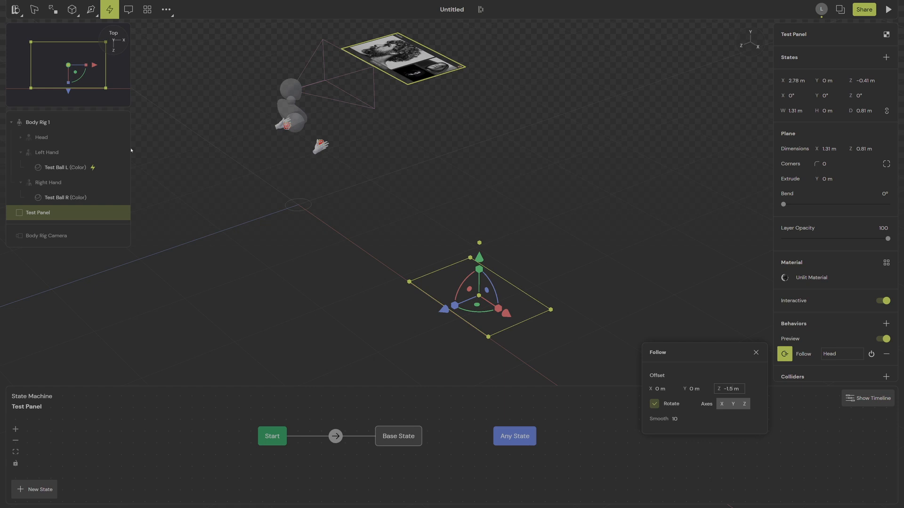
{"action": "left_click", "coordinate": [37, 123]}
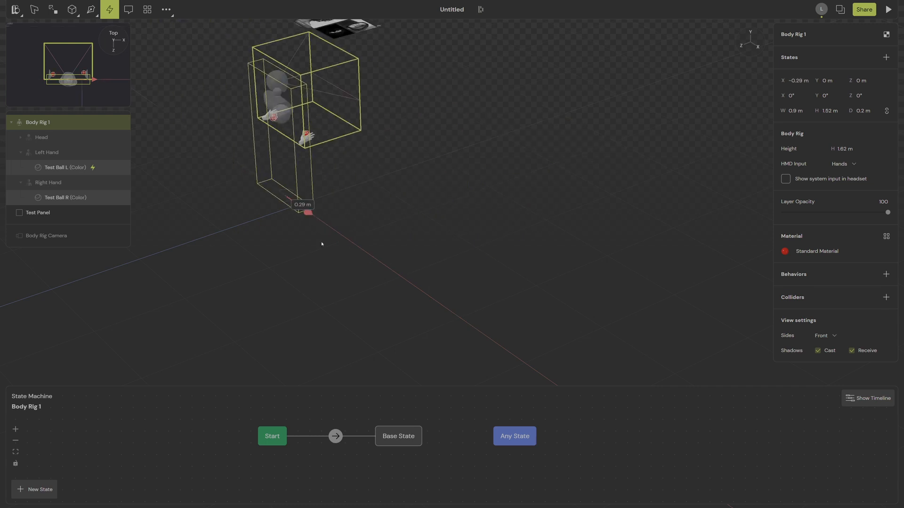
Drag the body rig along X to -0.03 m, watching the panel follow.
{"action": "left_click_drag", "start_coordinate": [306, 116], "coordinate": [374, 167]}
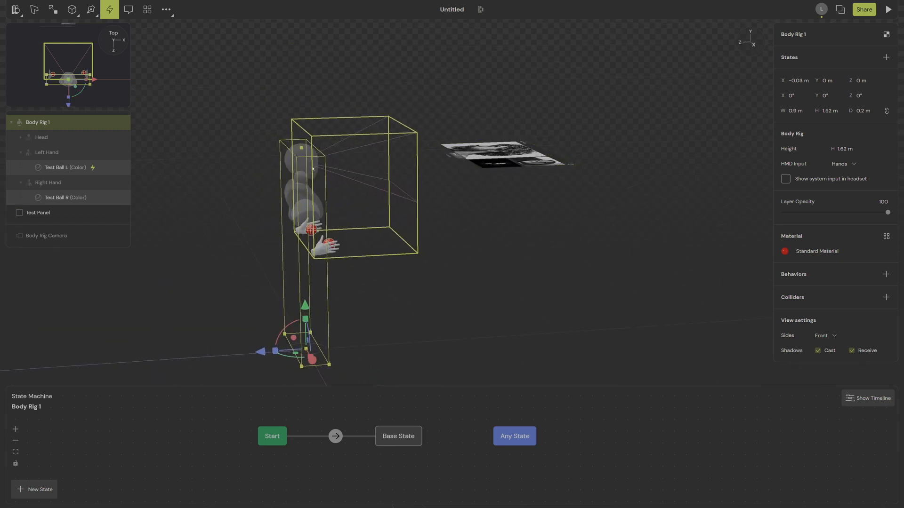
{"action": "mouse_move", "coordinate": [518, 197]}
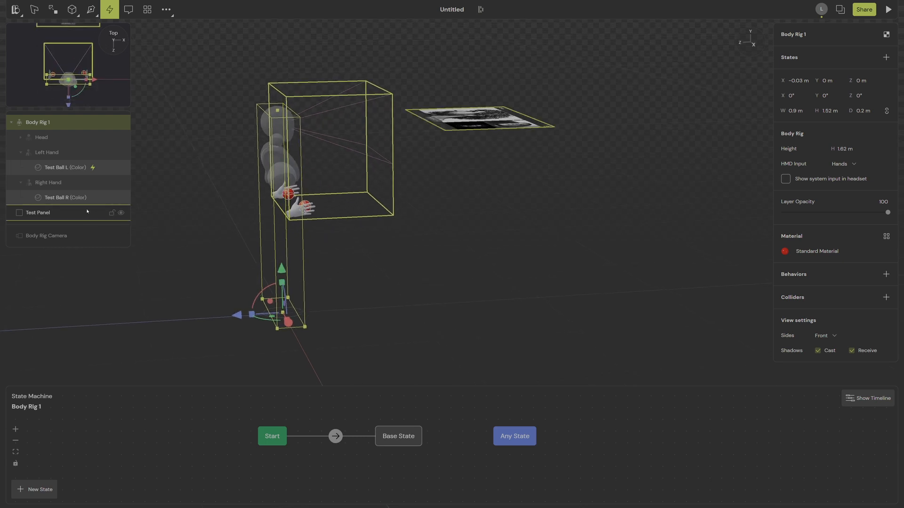
Add a Look At behaviour to the Test Panel aimed at the rig's Head.
{"action": "left_click", "coordinate": [38, 212]}
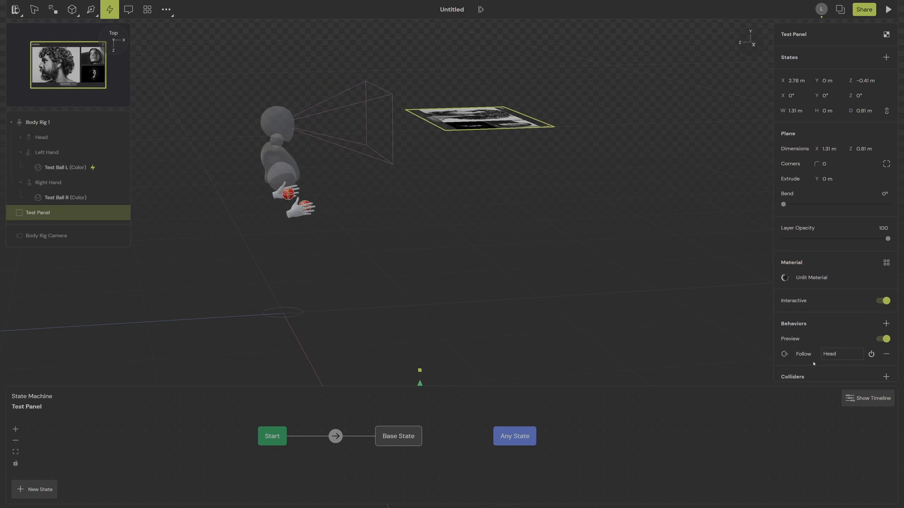
{"action": "left_click", "coordinate": [886, 324]}
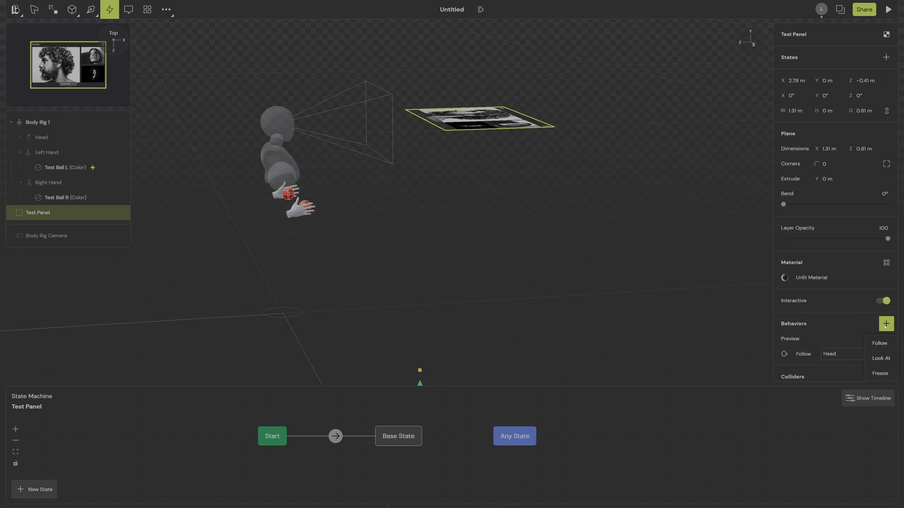
{"action": "left_click", "coordinate": [881, 358]}
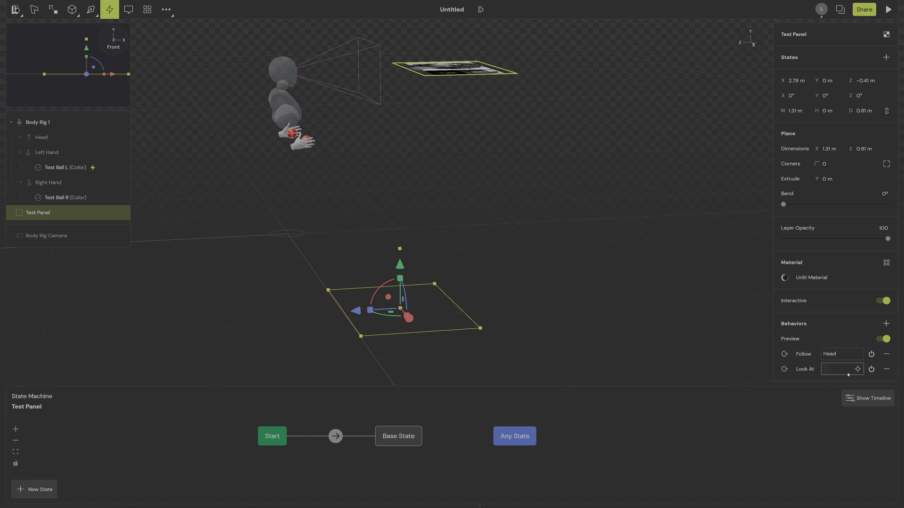
{"action": "mouse_move", "coordinate": [857, 369]}
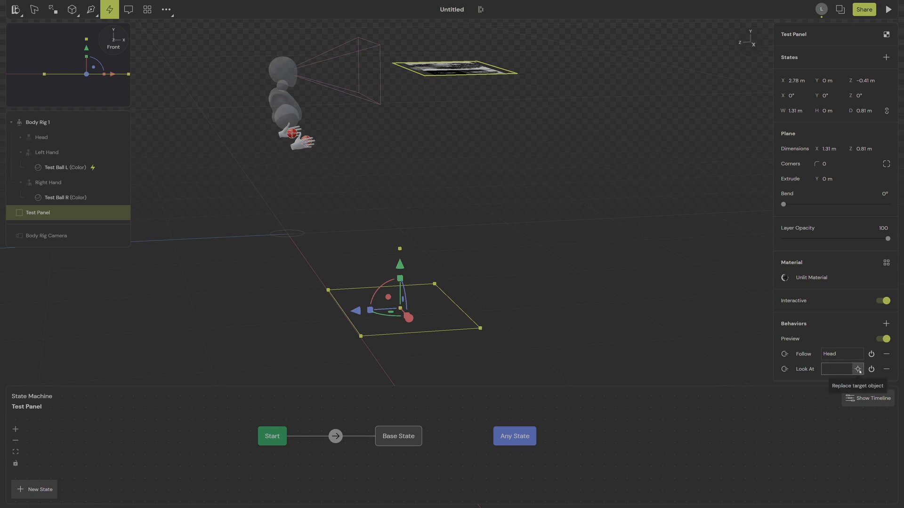
{"action": "left_click", "coordinate": [857, 369]}
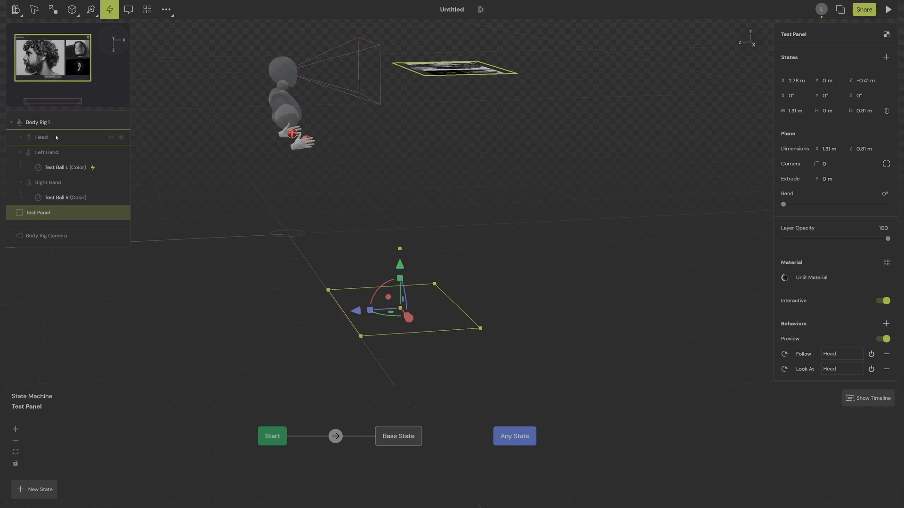
{"action": "left_click", "coordinate": [41, 137]}
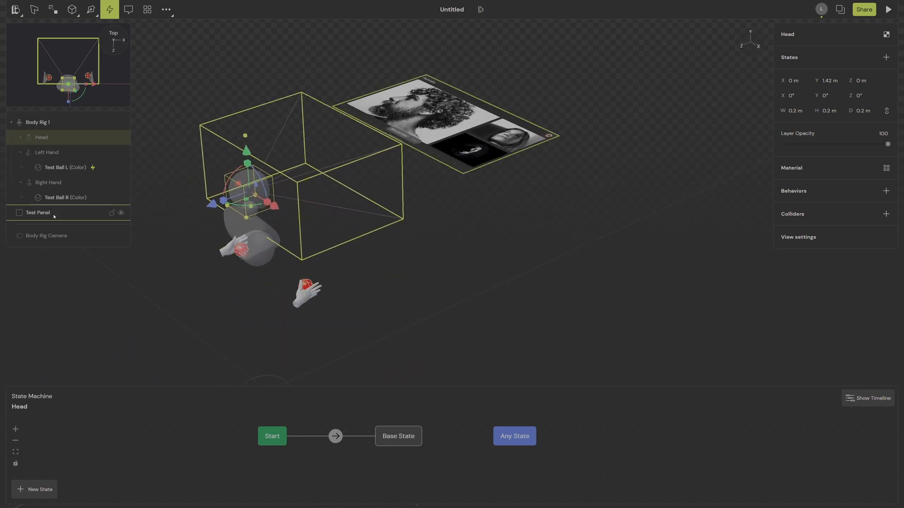
Set the Test Panel's Look At axis to Y, adjusting Tilt, and close the settings popup.
{"action": "left_click", "coordinate": [38, 213]}
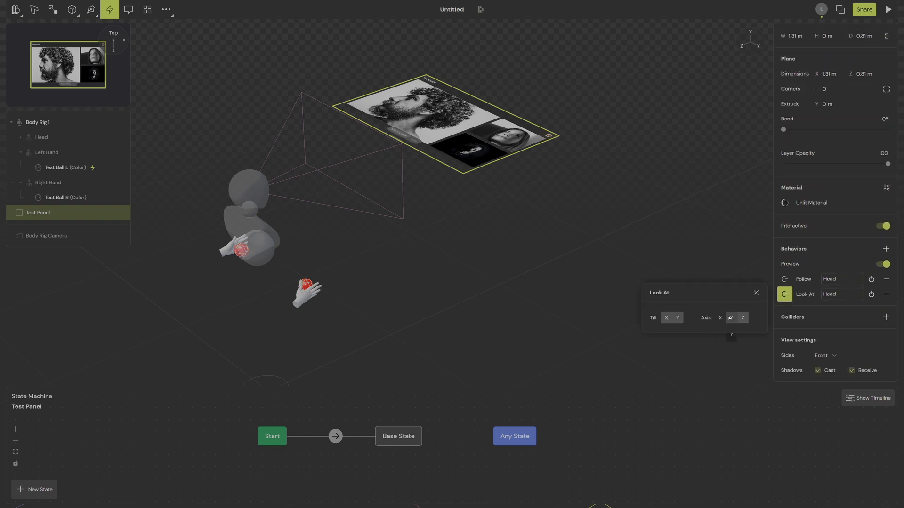
{"action": "left_click", "coordinate": [742, 318]}
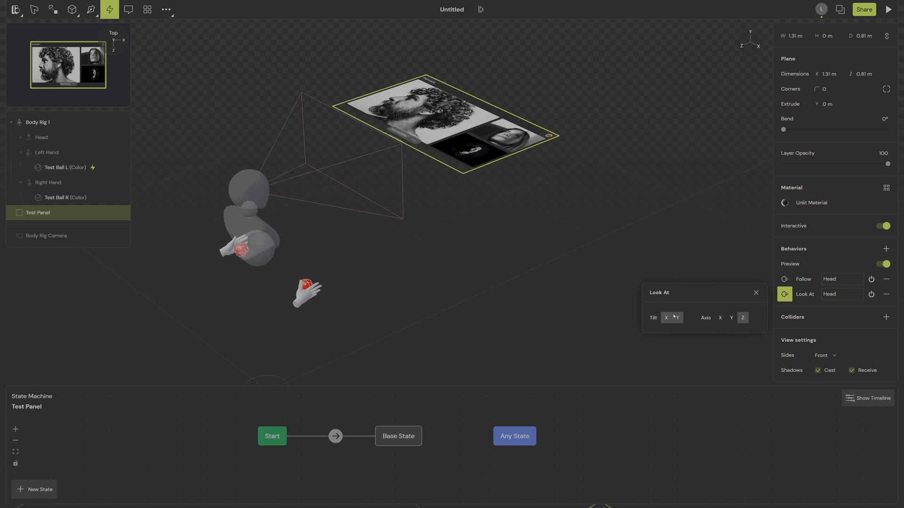
{"action": "left_click", "coordinate": [730, 318]}
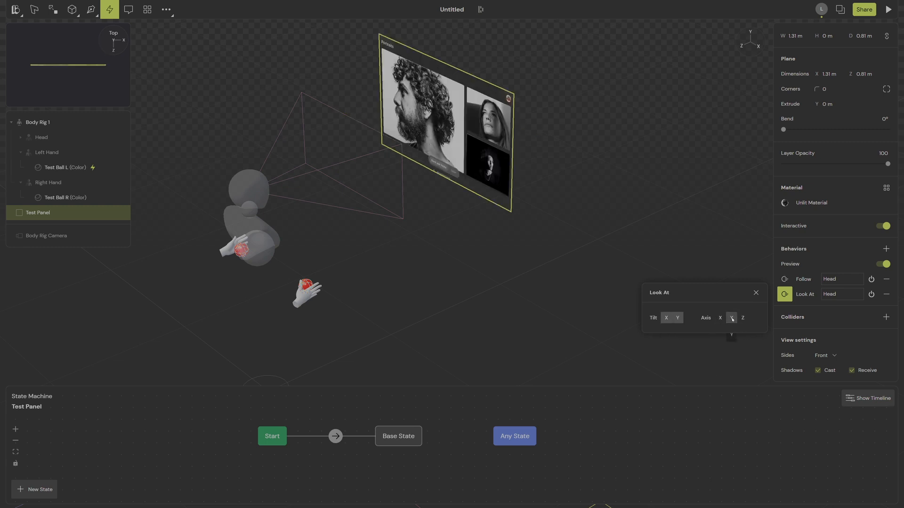
{"action": "left_click", "coordinate": [731, 318]}
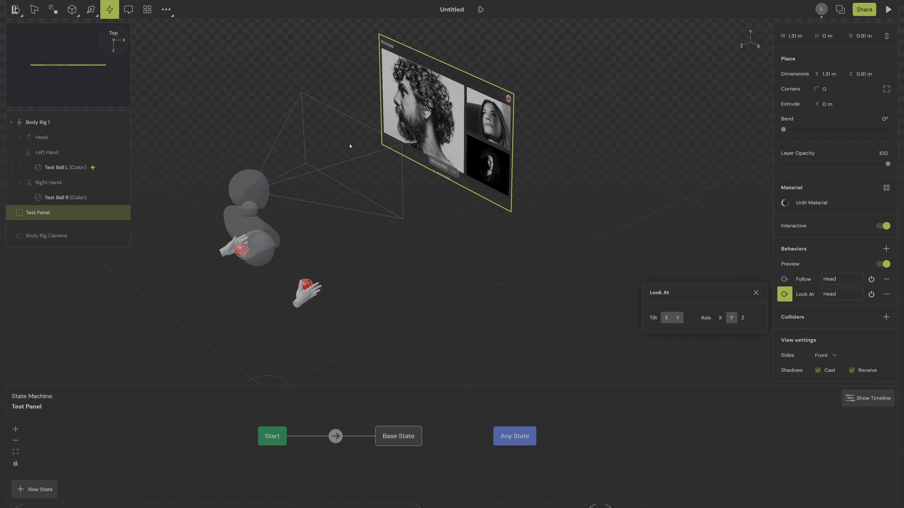
{"action": "left_click", "coordinate": [756, 293]}
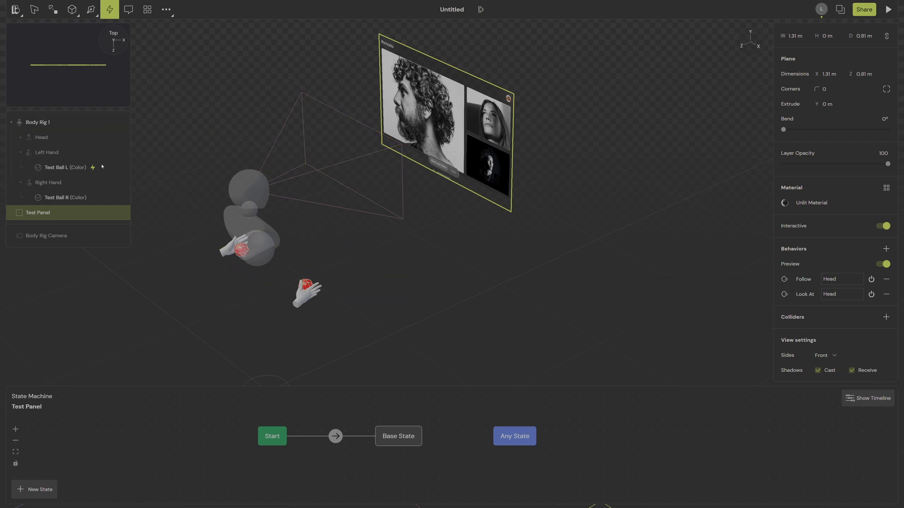
{"action": "left_click", "coordinate": [38, 122]}
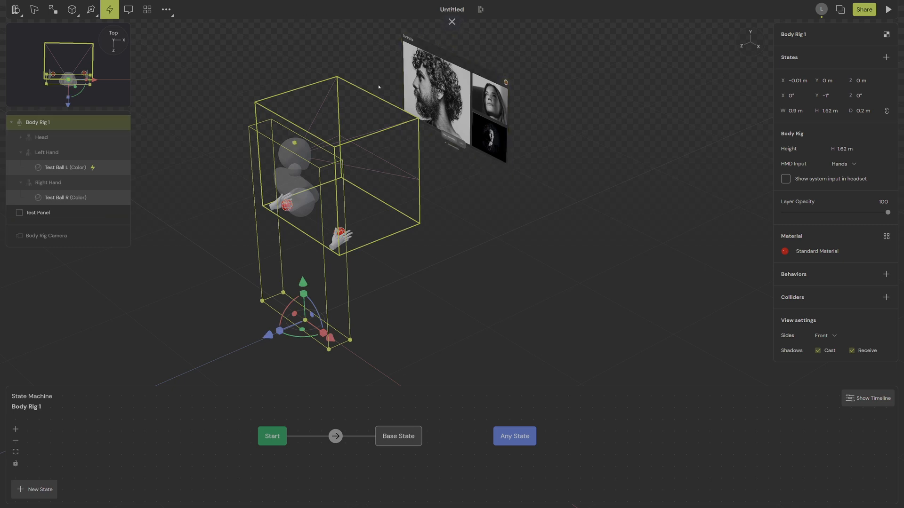
{"action": "left_click", "coordinate": [38, 213]}
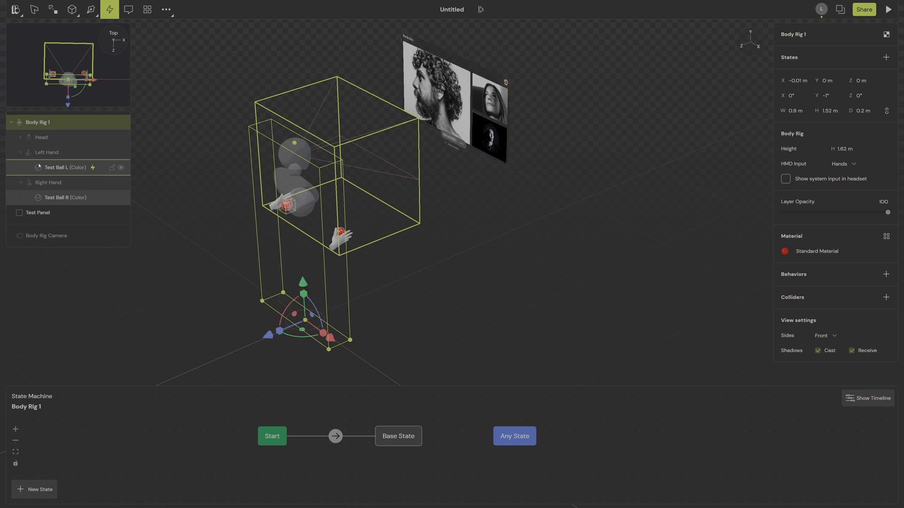
{"action": "left_click", "coordinate": [37, 212]}
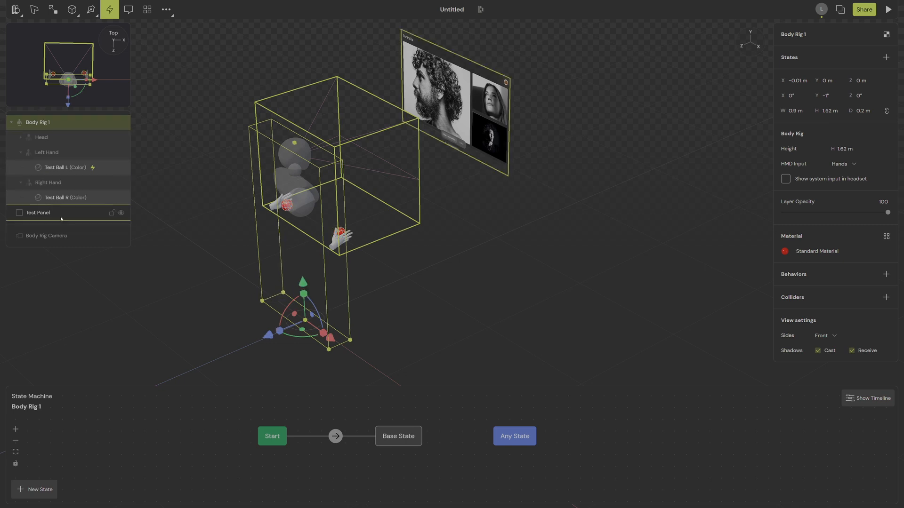
{"action": "left_click", "coordinate": [37, 213]}
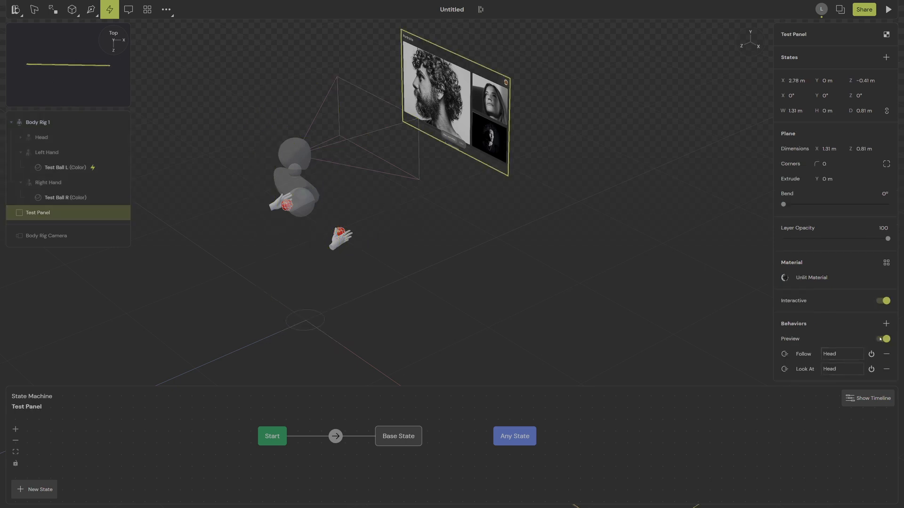
Add a Freeze behavior to the Test Panel and select Body Rig 1.
{"action": "left_click", "coordinate": [886, 324]}
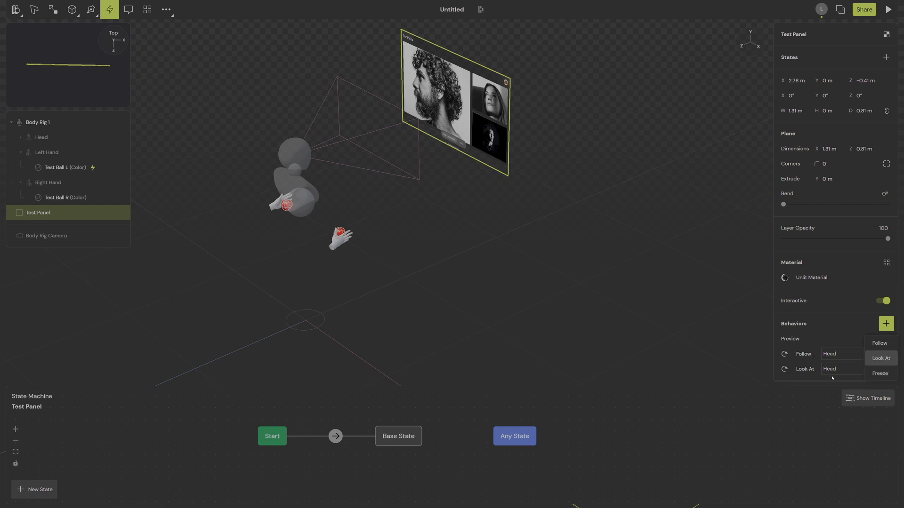
{"action": "left_click", "coordinate": [880, 372]}
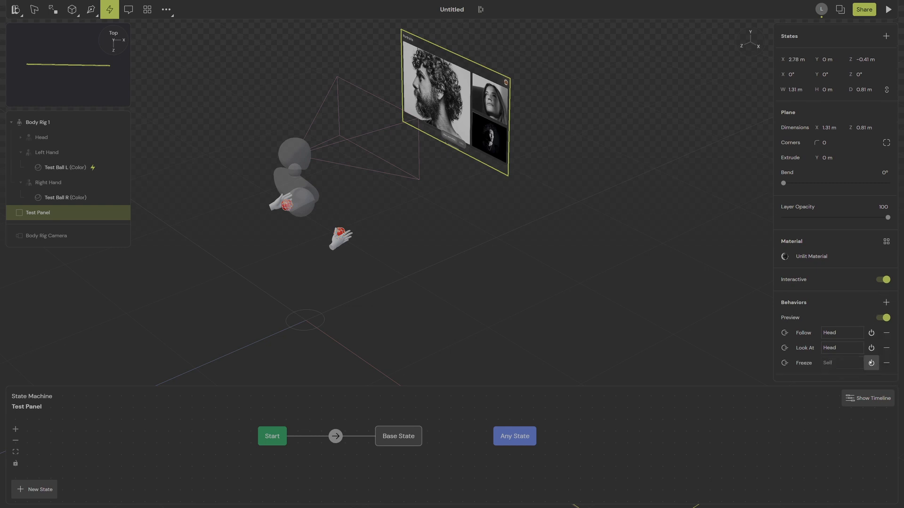
{"action": "scroll", "scroll_direction": "down", "scroll_amount": 3}
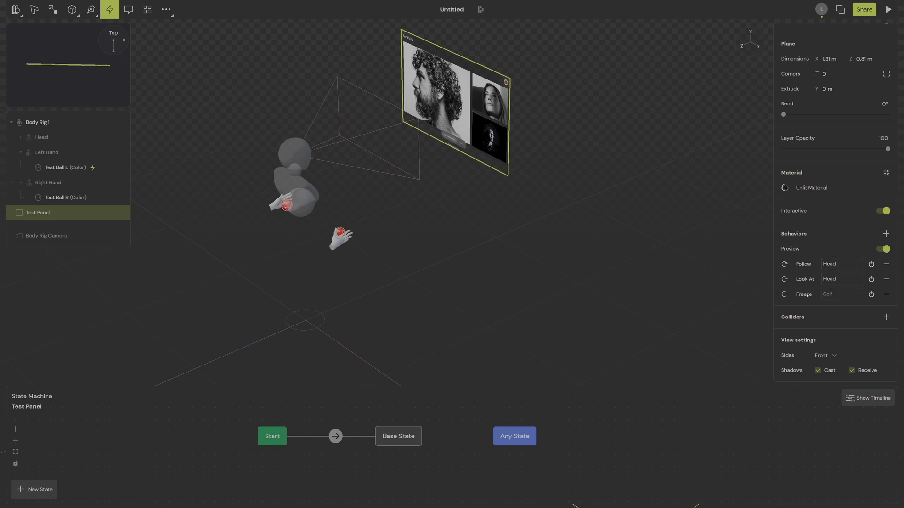
{"action": "left_click", "coordinate": [37, 123]}
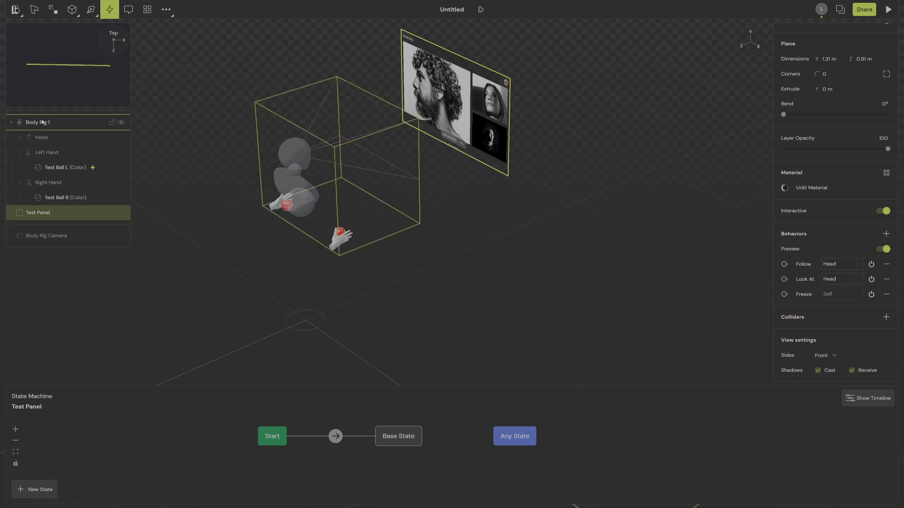
{"action": "left_click", "coordinate": [37, 122]}
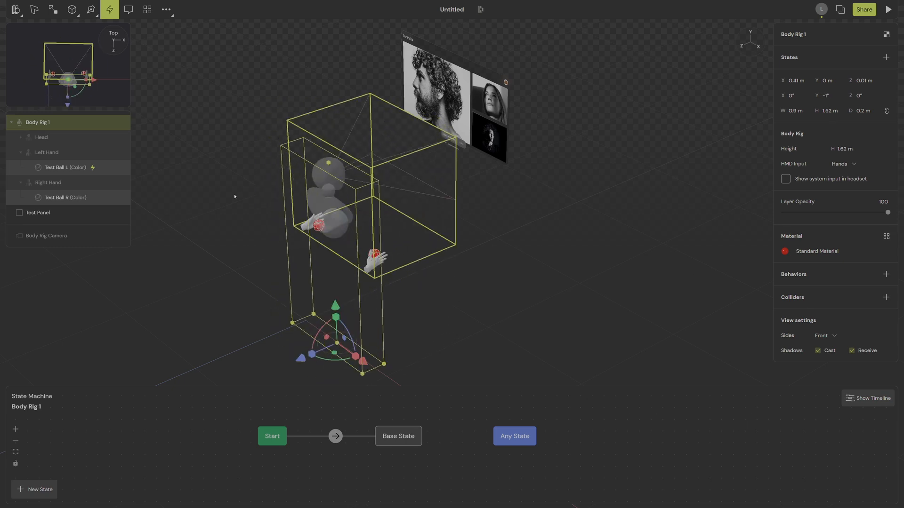
Enable the Test Panel's Freeze behavior, then reselect Body Rig 1.
{"action": "left_click", "coordinate": [37, 212]}
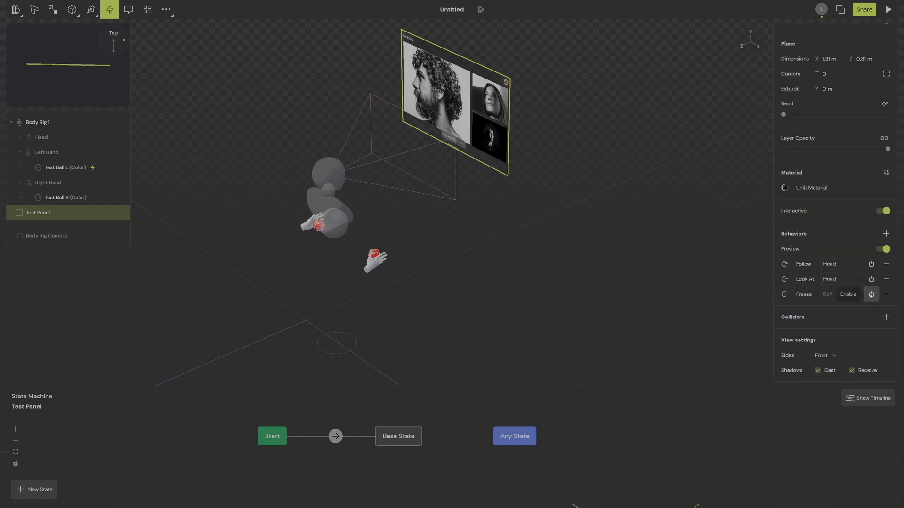
{"action": "left_click", "coordinate": [870, 294]}
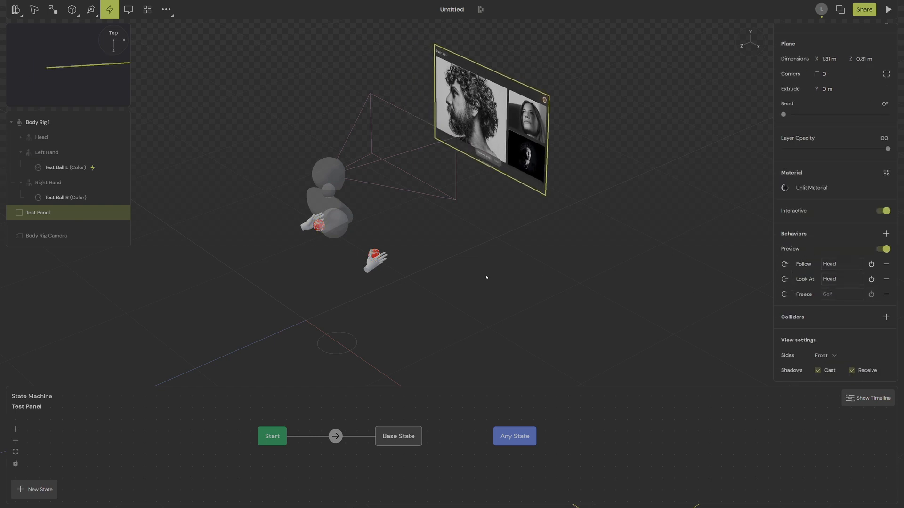
{"action": "left_click", "coordinate": [38, 123]}
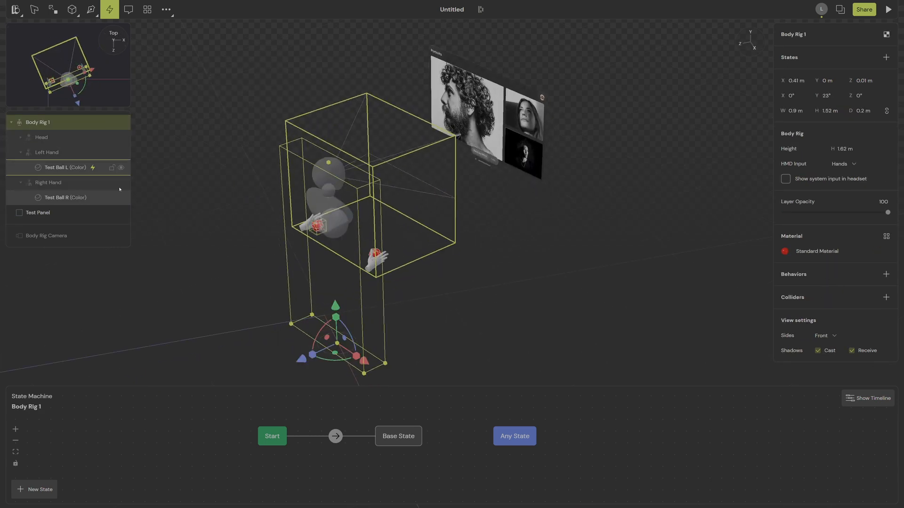
Reselect the Test Panel to check it stays in front of the rotated rig's head.
{"action": "left_click", "coordinate": [37, 213]}
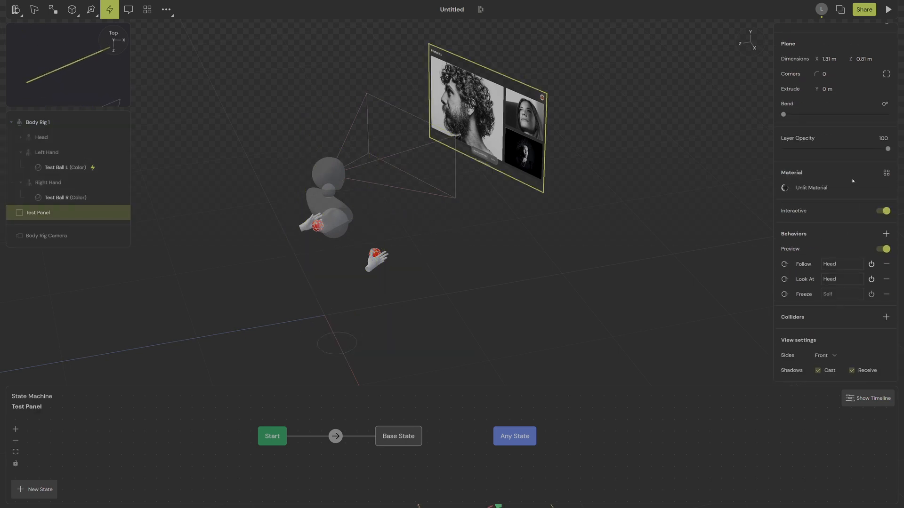
{"action": "mouse_move", "coordinate": [871, 294]}
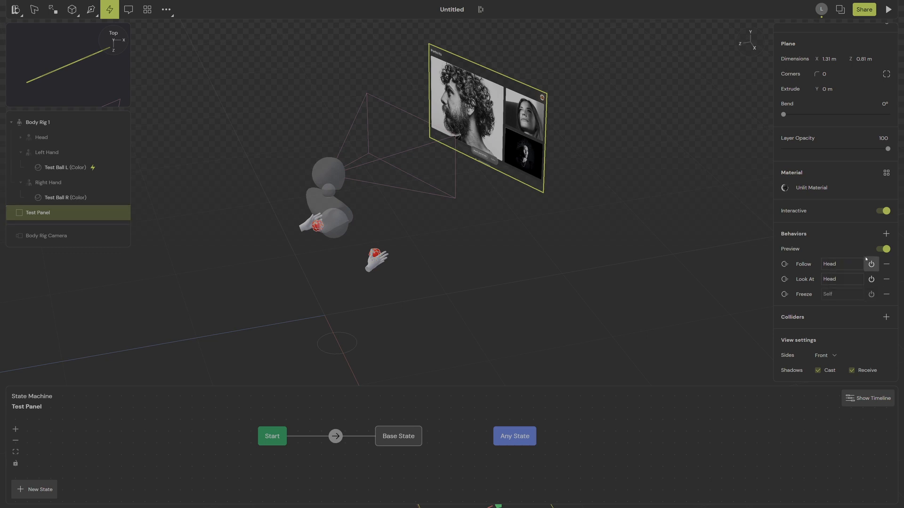
{"action": "mouse_move", "coordinate": [857, 264]}
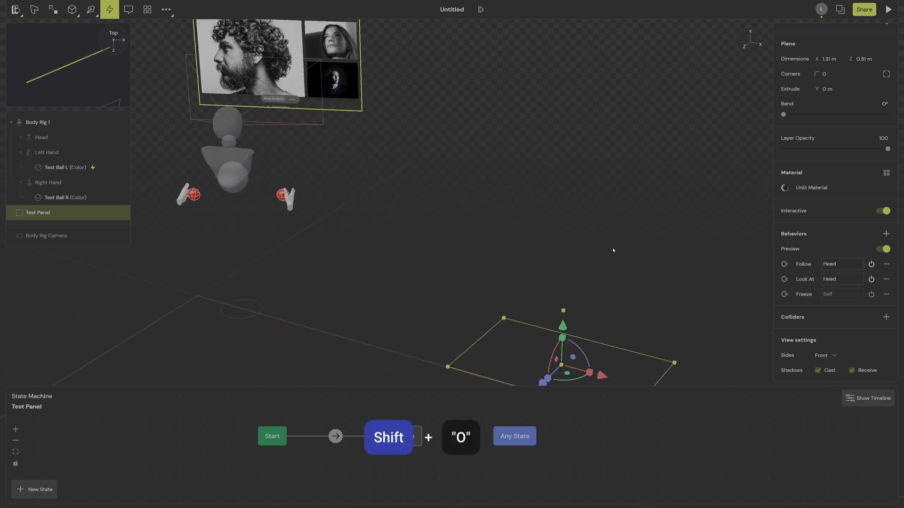
Turn behavior previews off so the Test Panel shows at its own position, tinted red.
{"action": "left_click", "coordinate": [882, 248]}
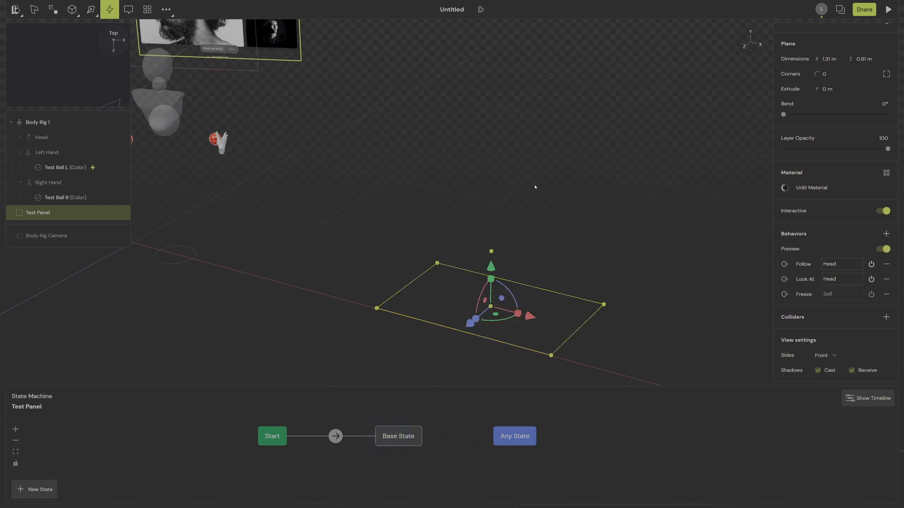
{"action": "left_click", "coordinate": [883, 249]}
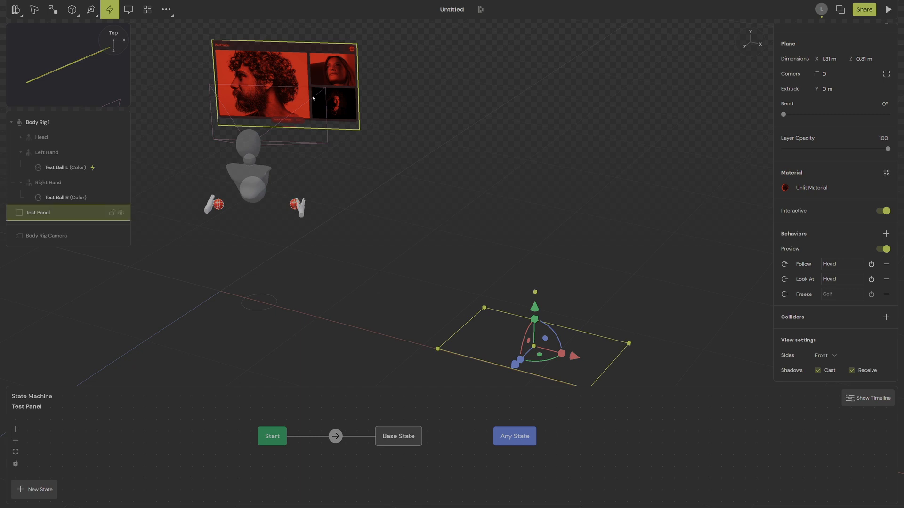
{"action": "mouse_move", "coordinate": [223, 63]}
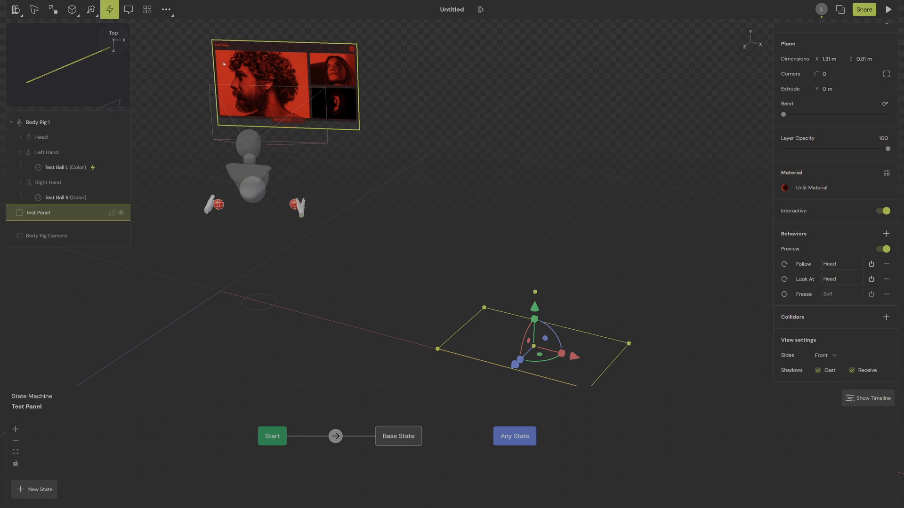